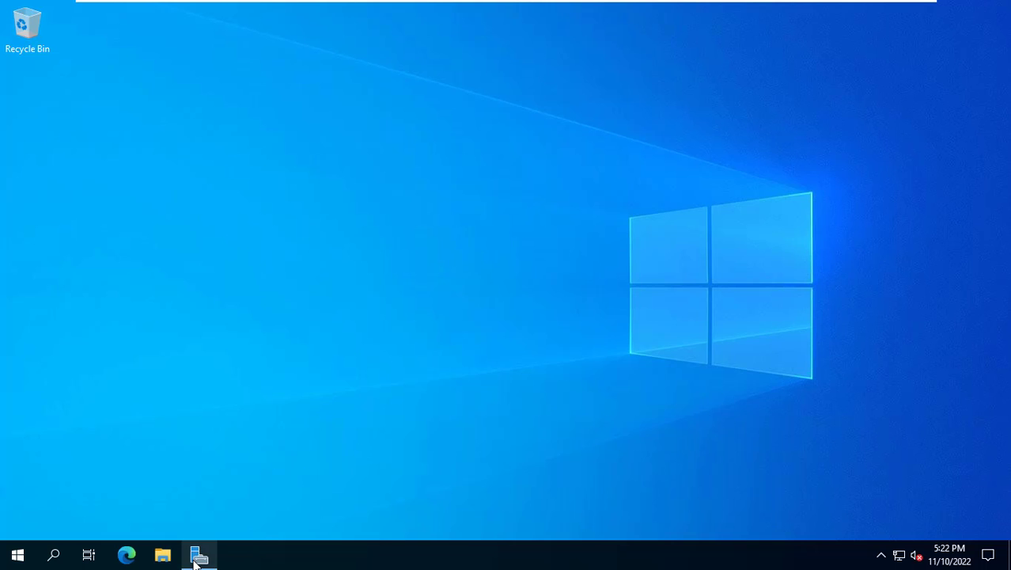
Open Server Manager, view Local Server sv1, and launch Active Directory Users and Computers
click(198, 554)
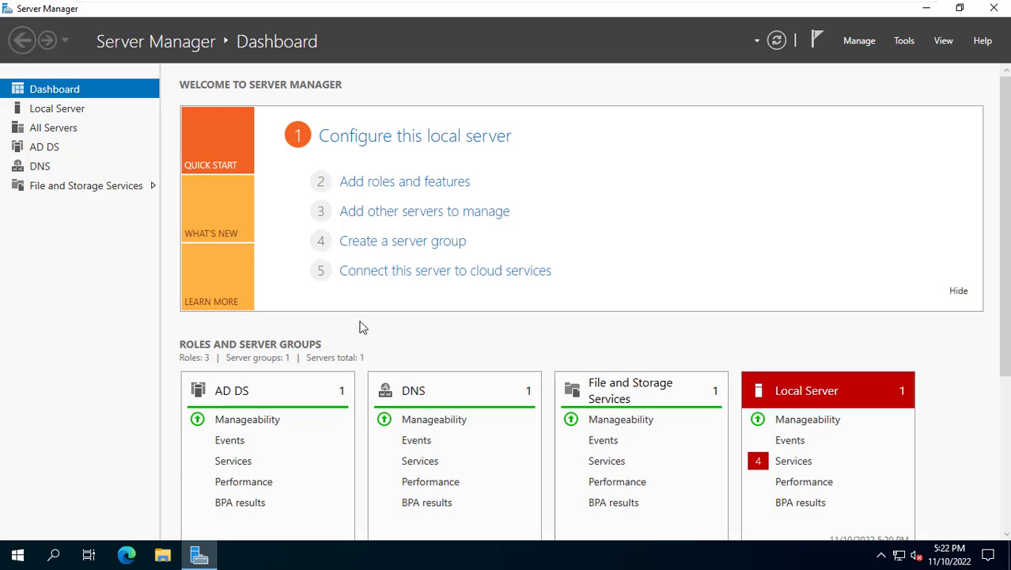
click(57, 108)
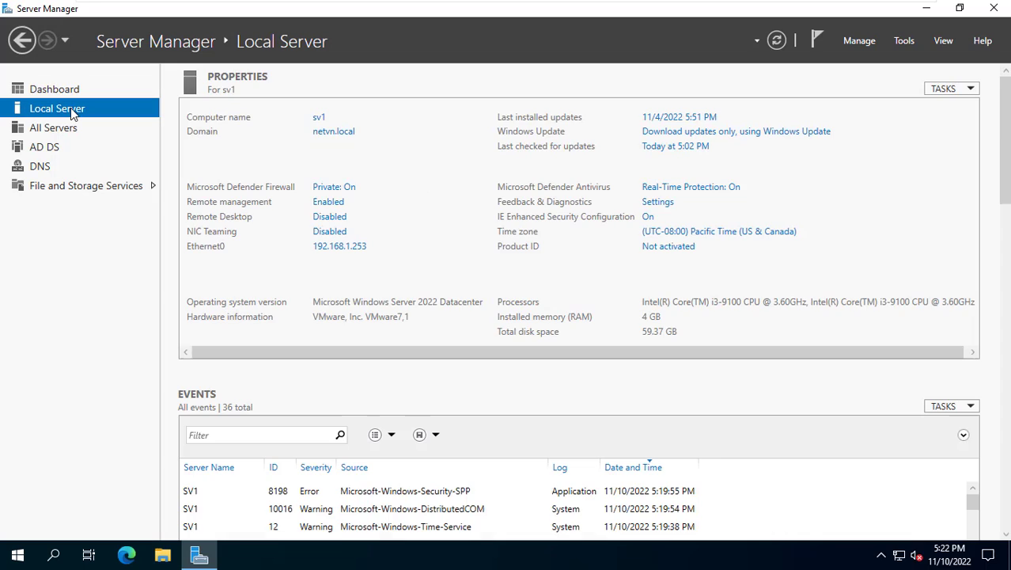
mouse_move(349, 122)
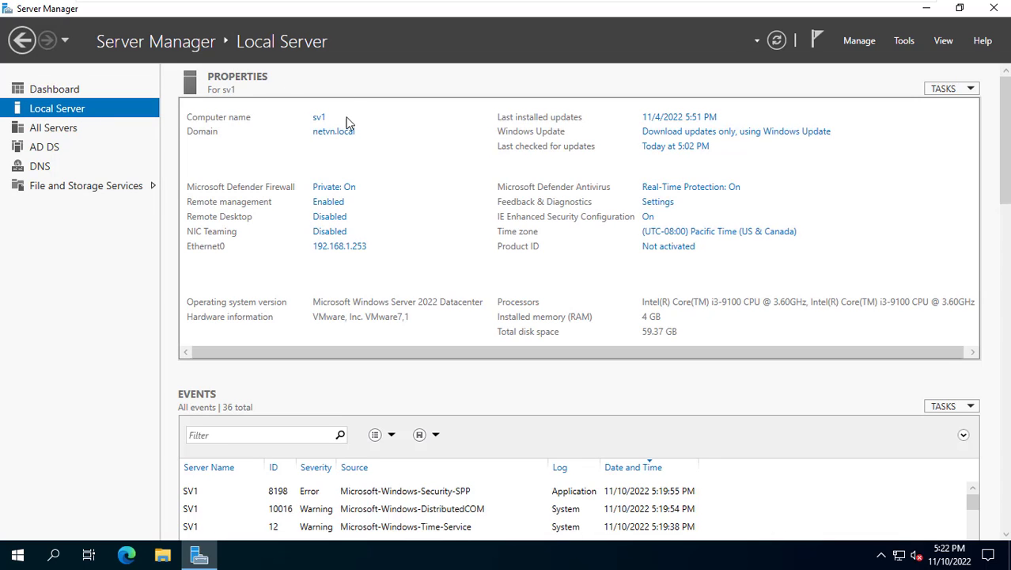
mouse_move(388, 212)
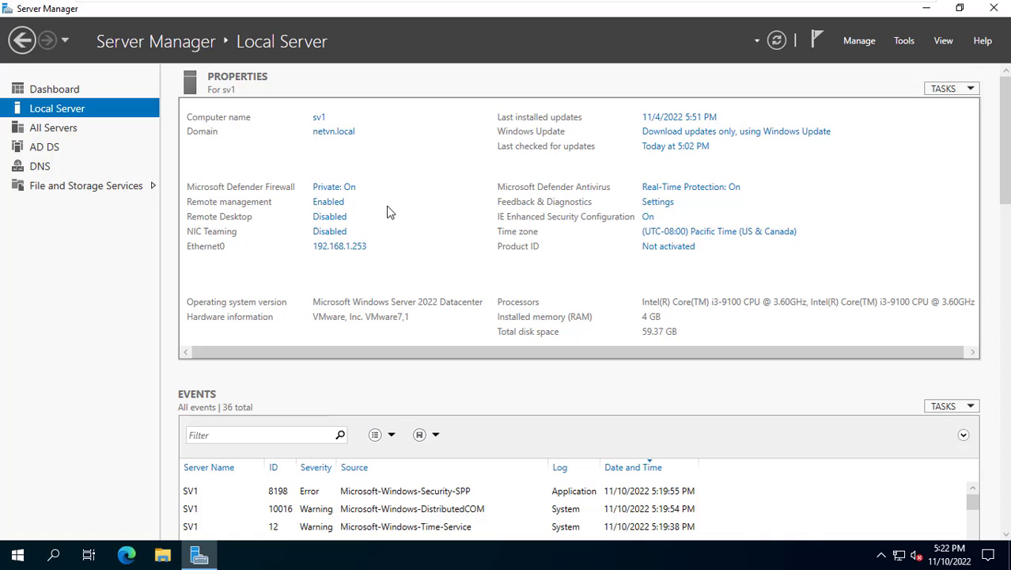
click(903, 41)
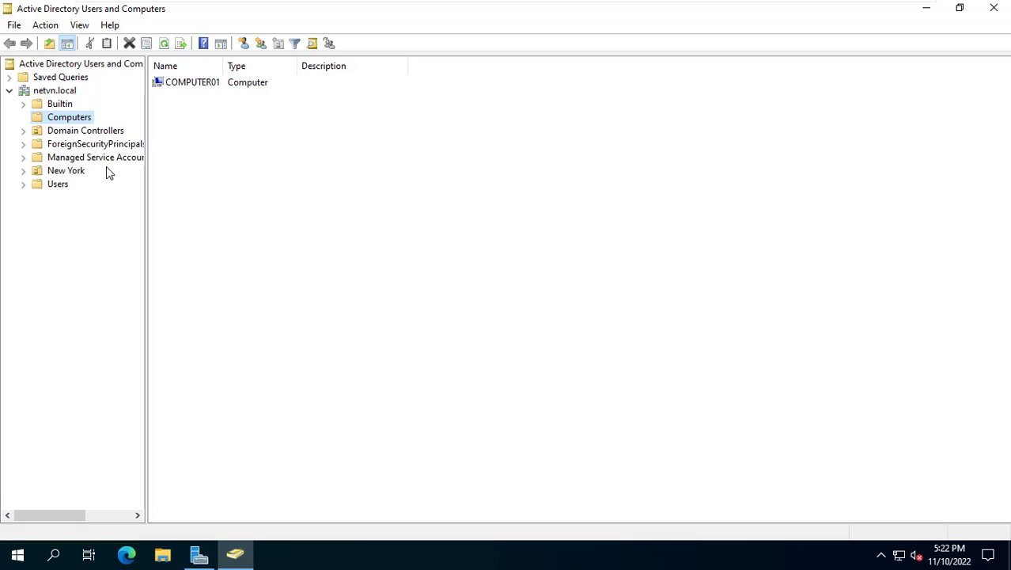
Create user tony in the New York OU with a password that never expires
click(55, 90)
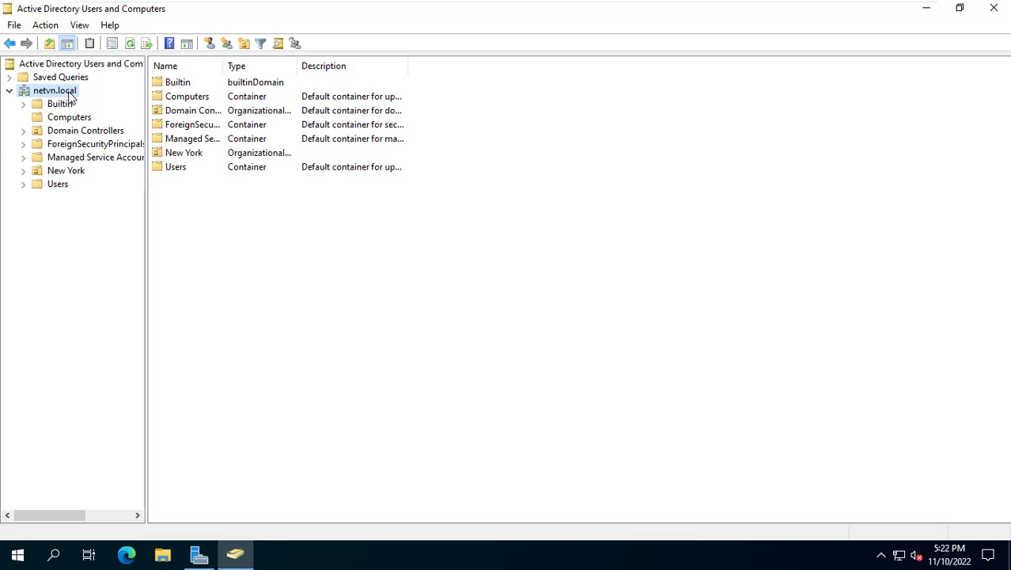
click(184, 152)
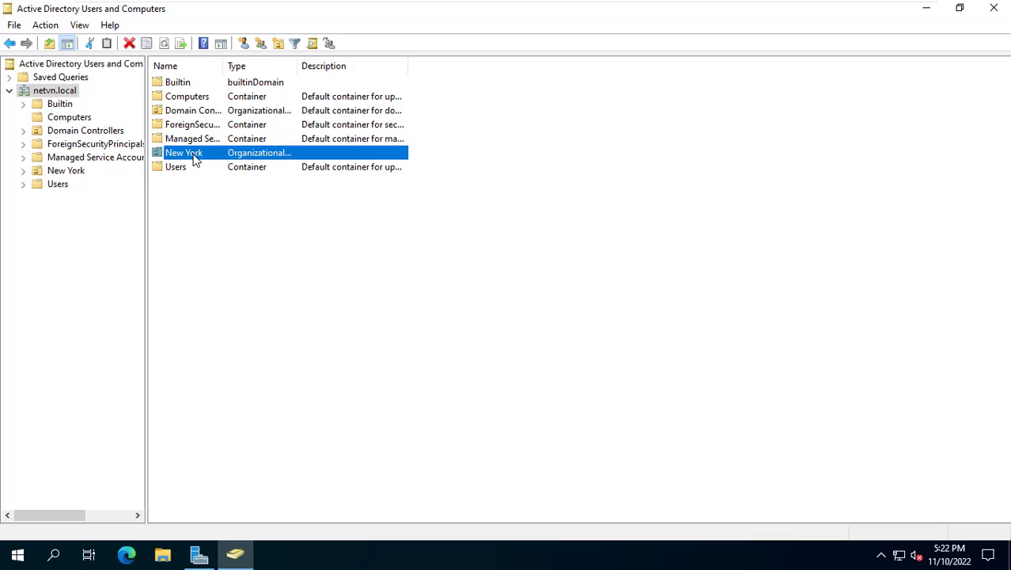
double_click(183, 152)
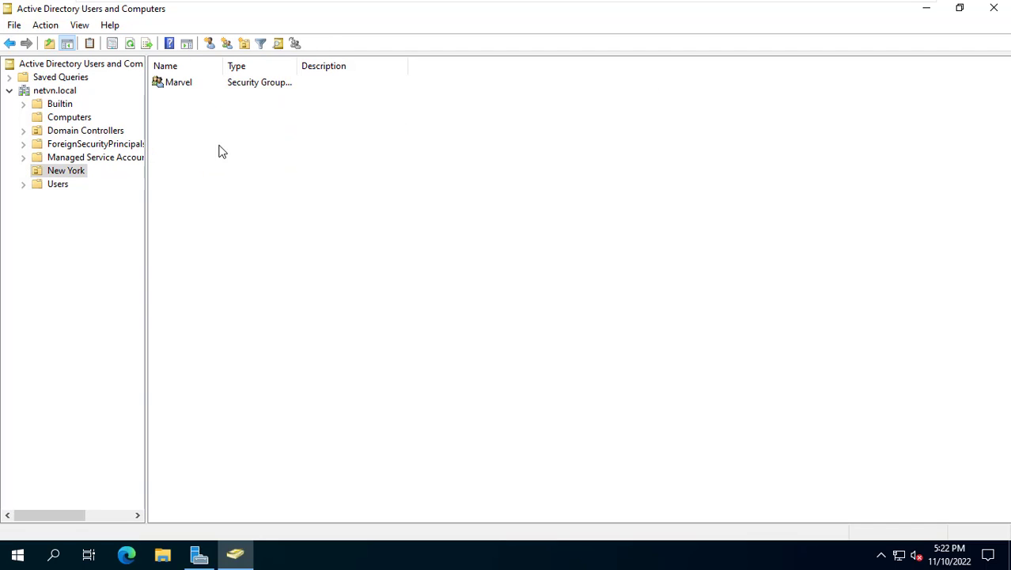
right_click(223, 151)
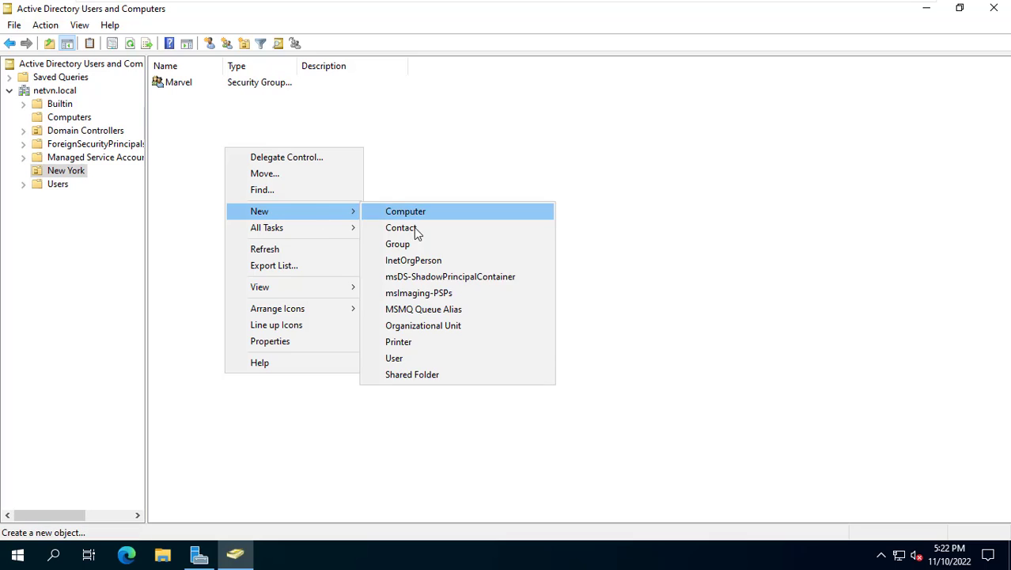
click(394, 358)
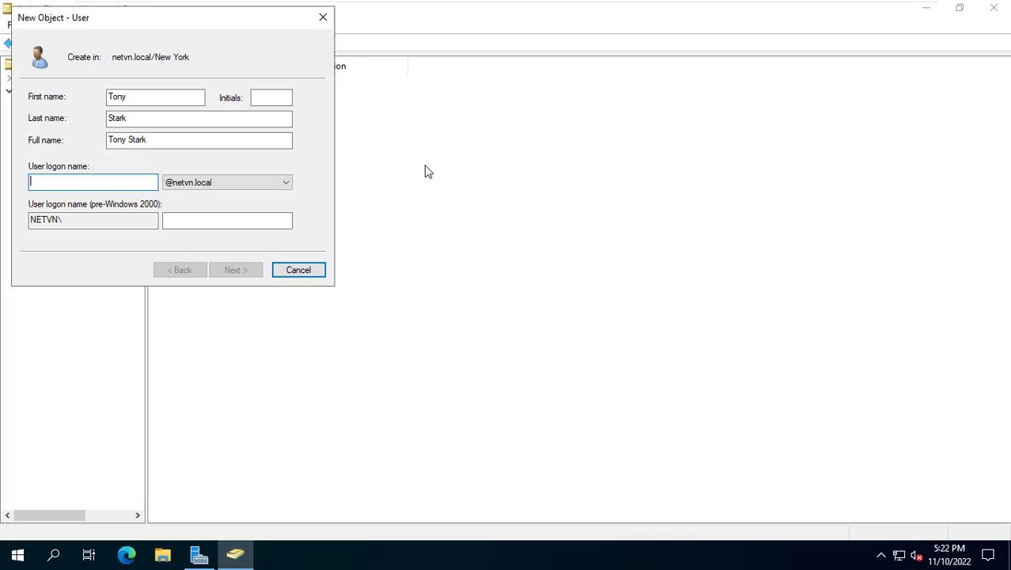
text(tony)
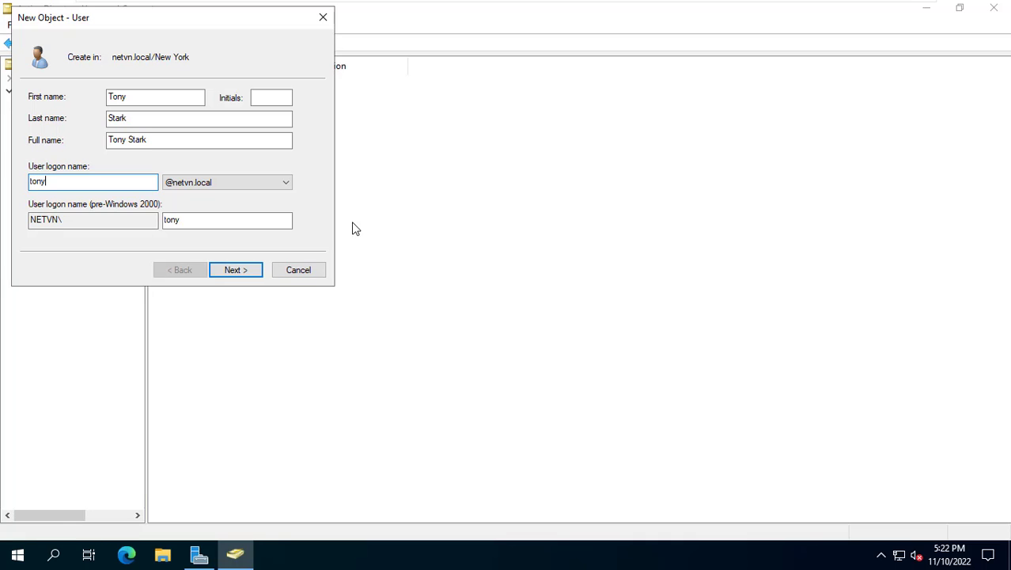
click(235, 269)
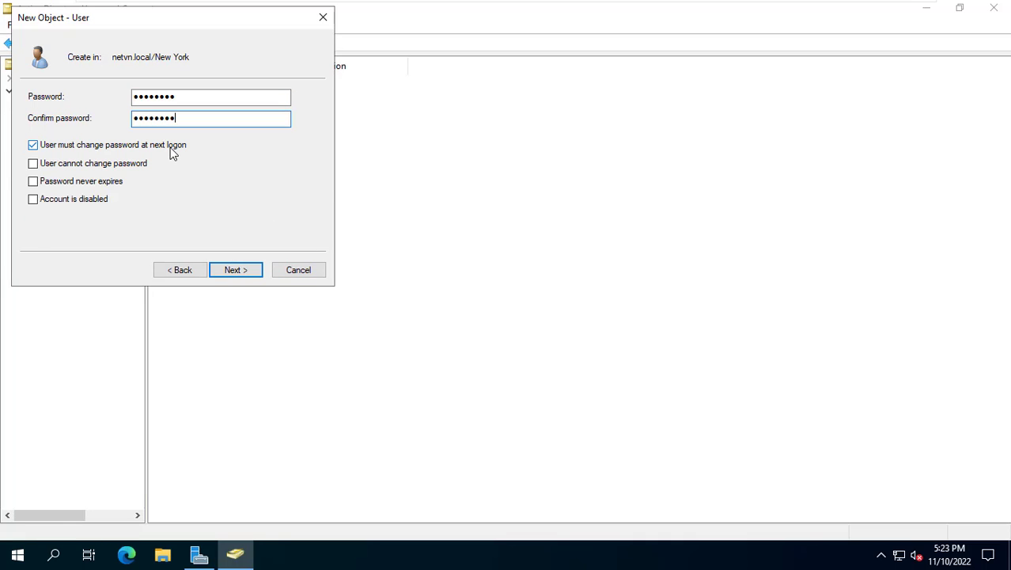
click(33, 181)
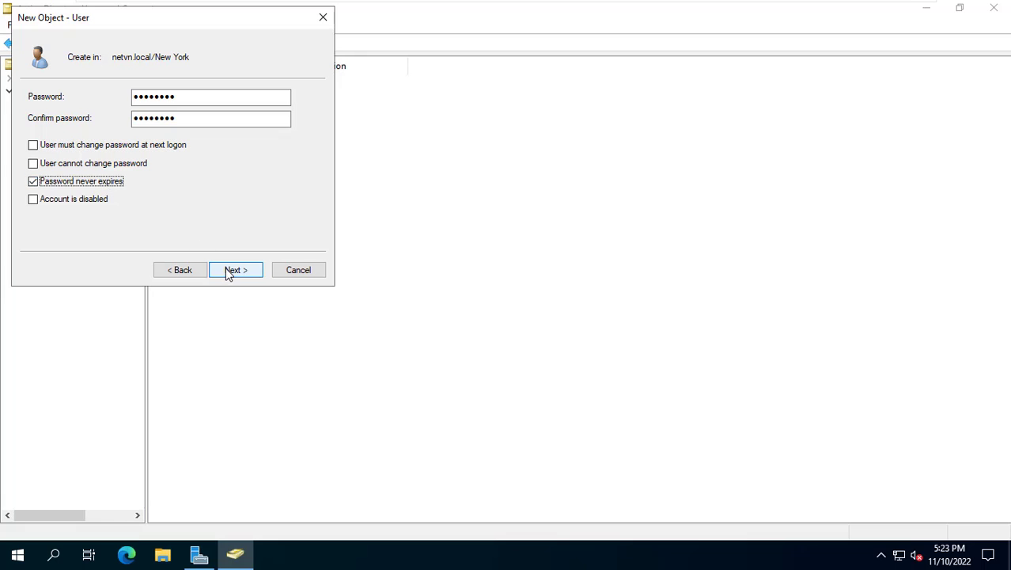
click(235, 269)
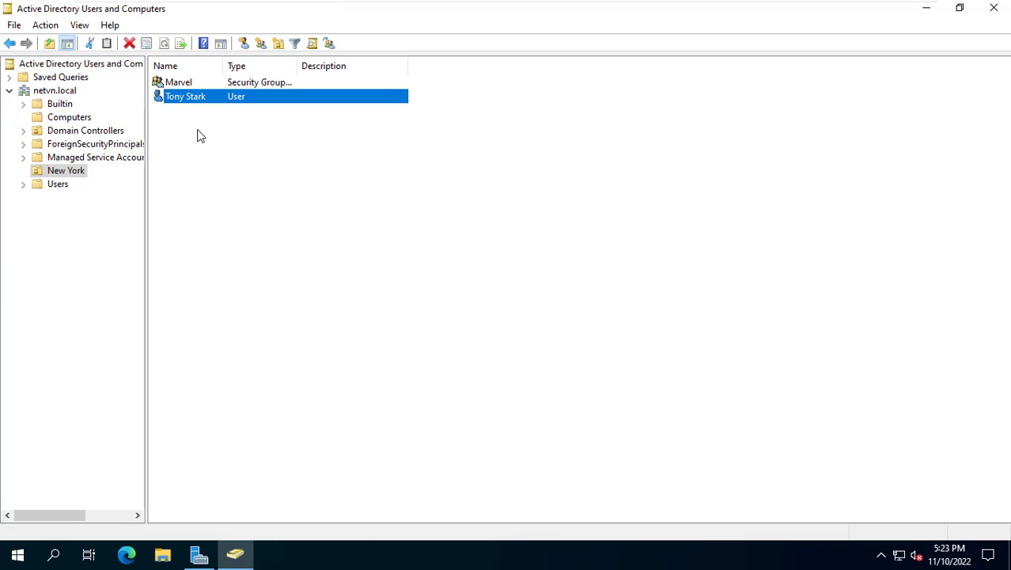
Add the new user Tony Stark to the Marvel group
right_click(185, 96)
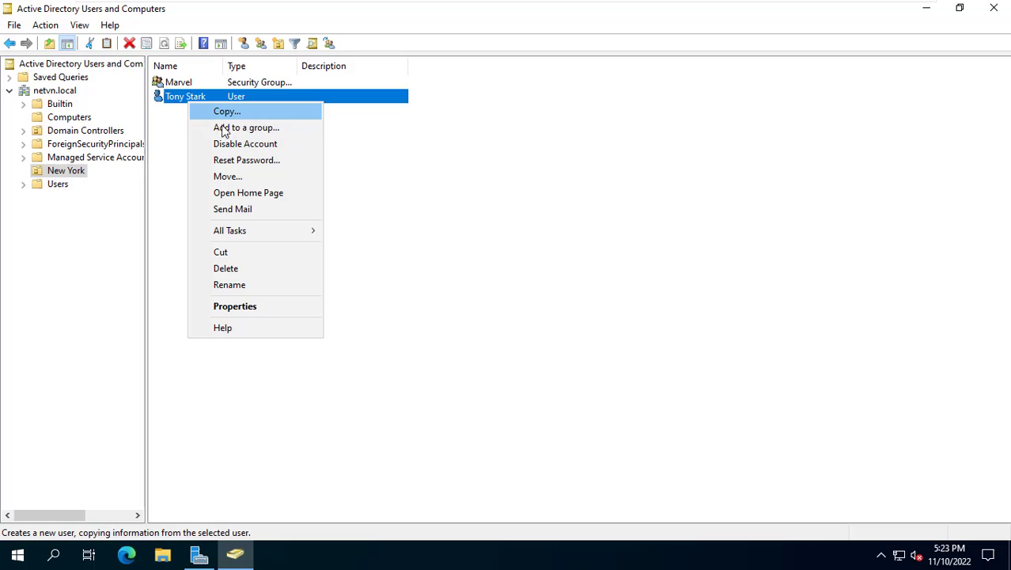
click(246, 128)
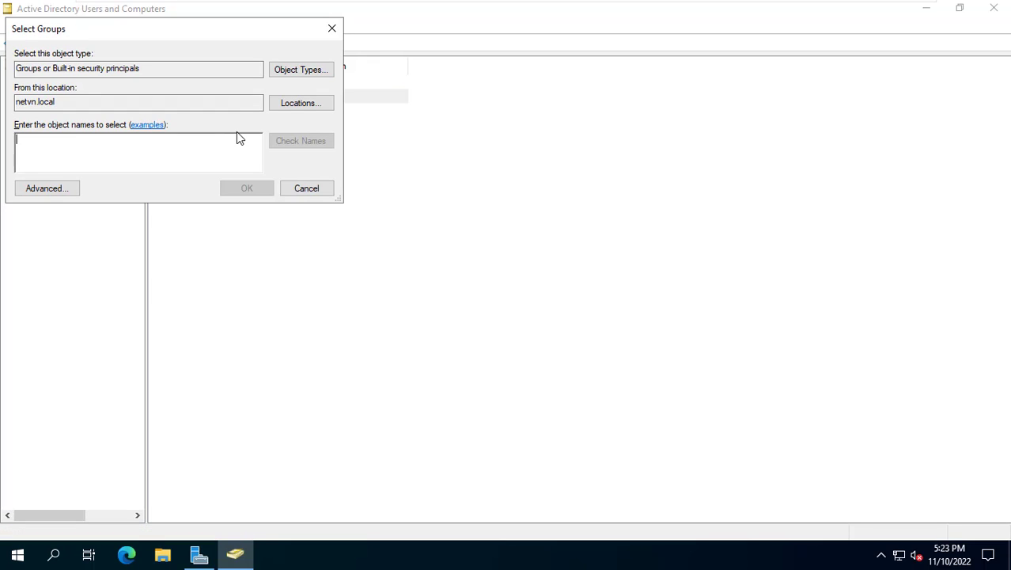
text(Marv)
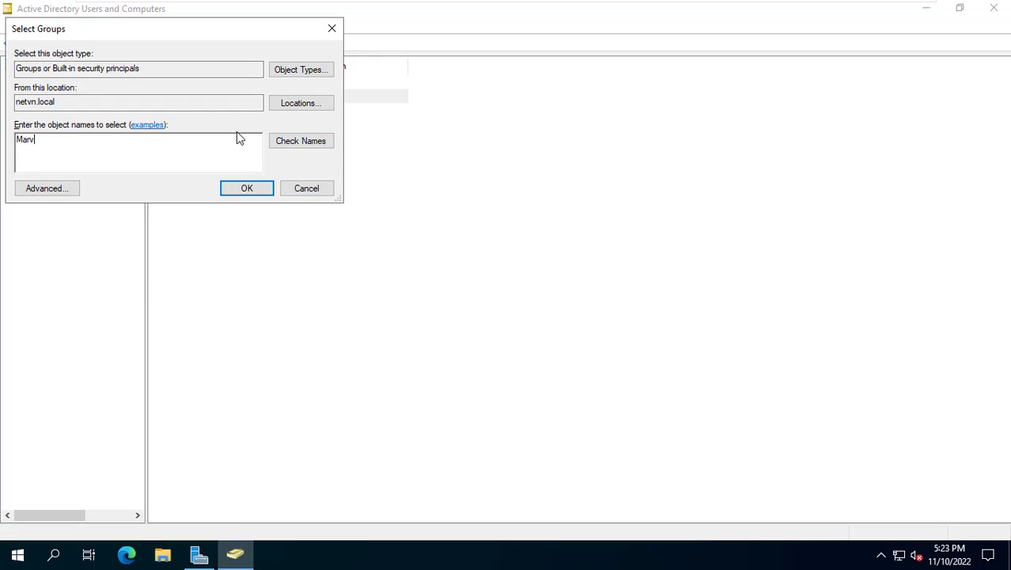
click(246, 187)
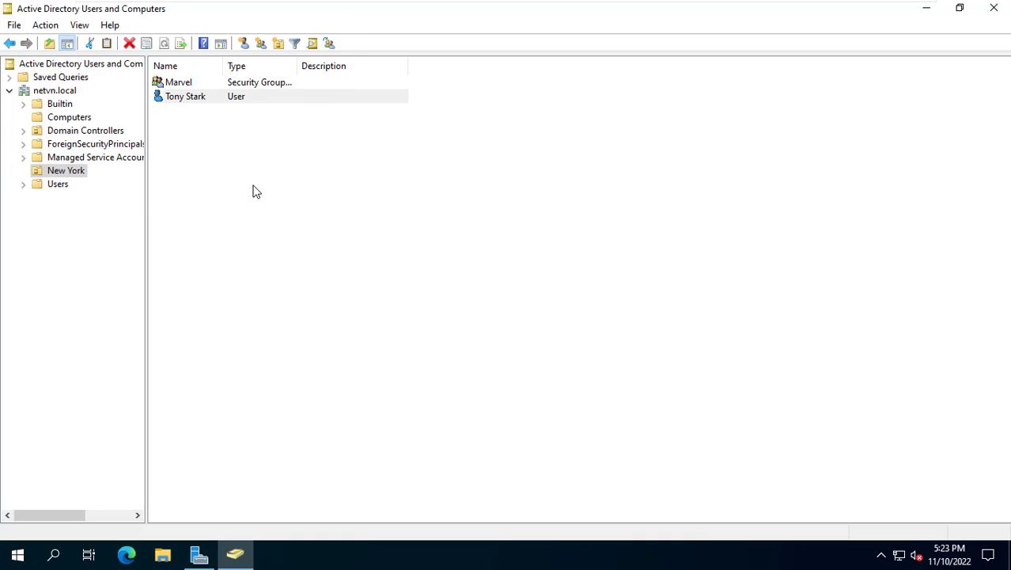
click(185, 96)
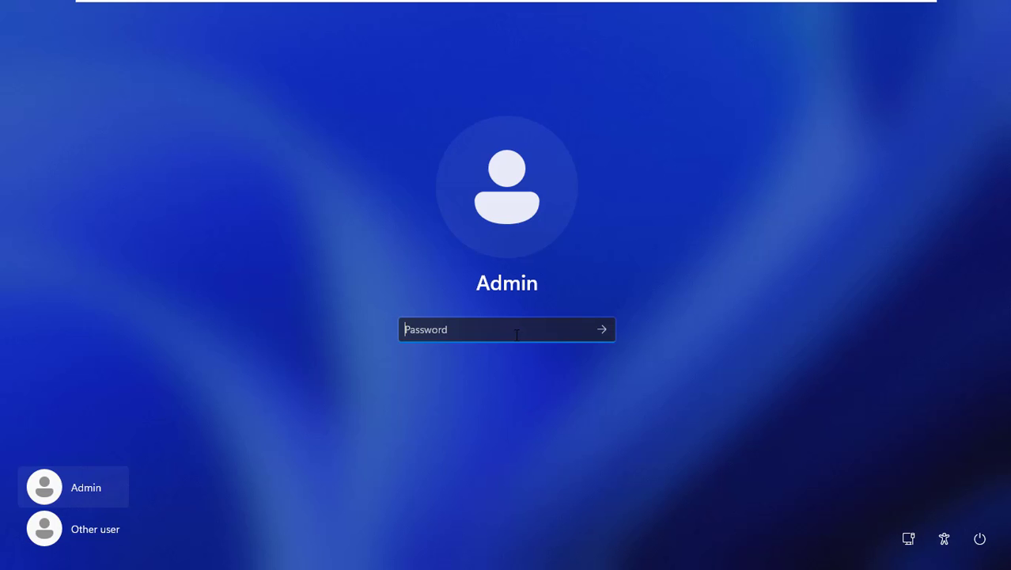
Sign in as Other user with logon name tony and its password
click(95, 528)
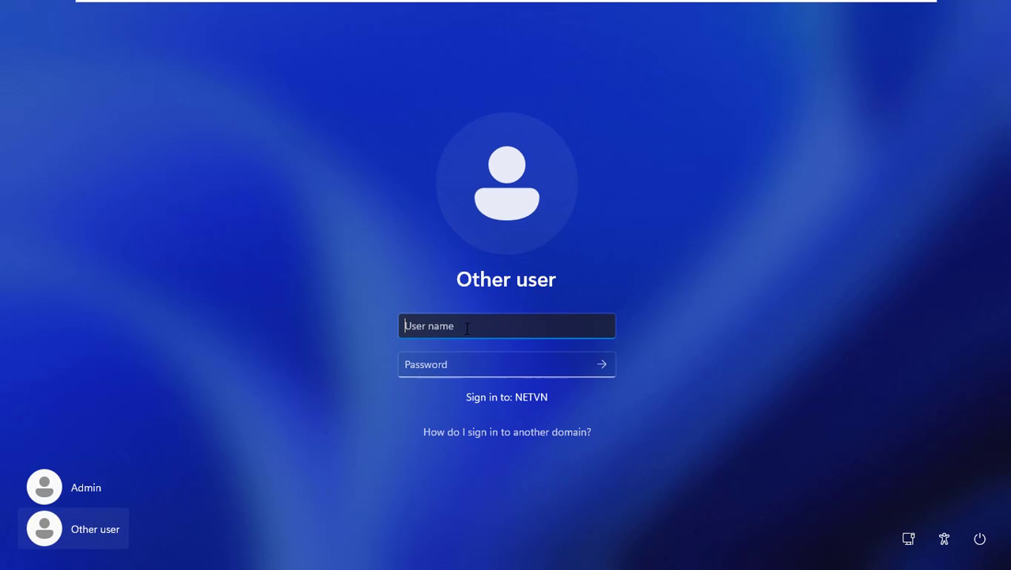
text(tony)
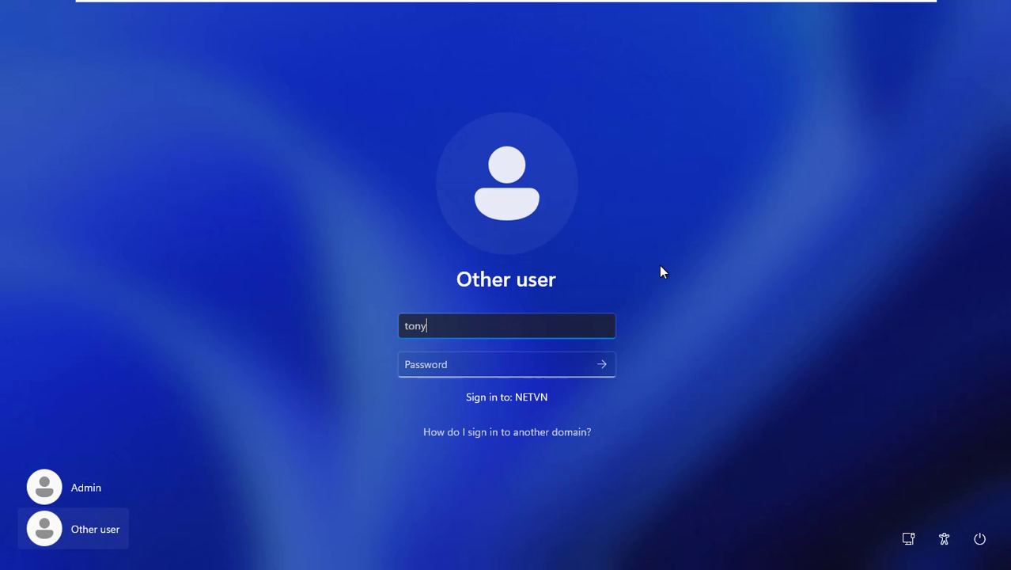
click(507, 364)
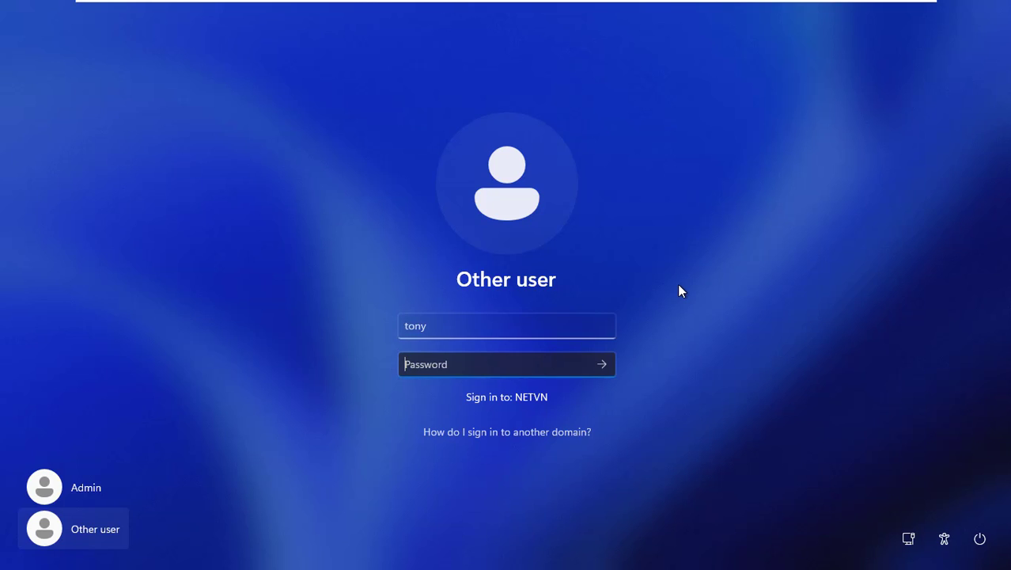
text(password)
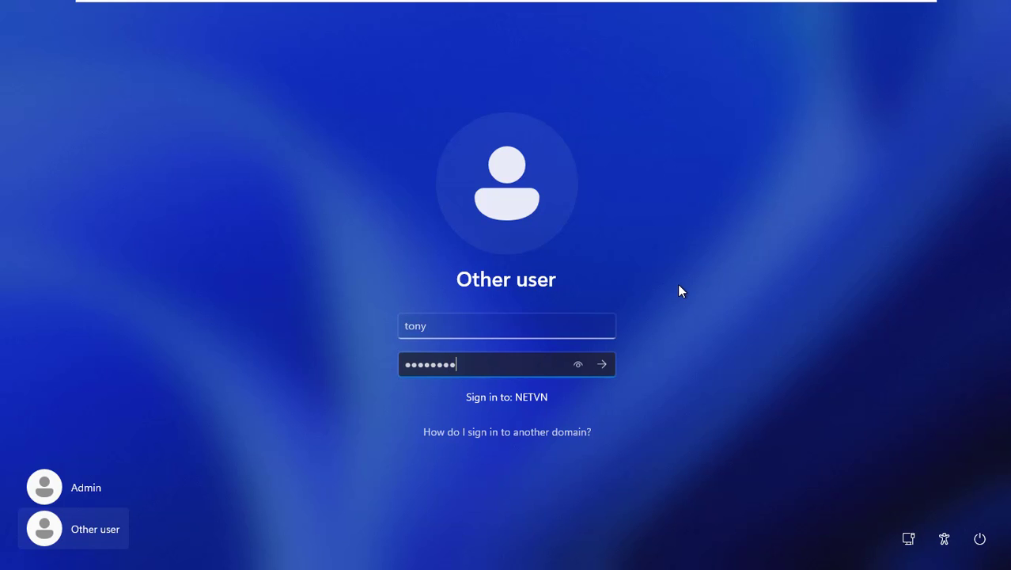
click(601, 364)
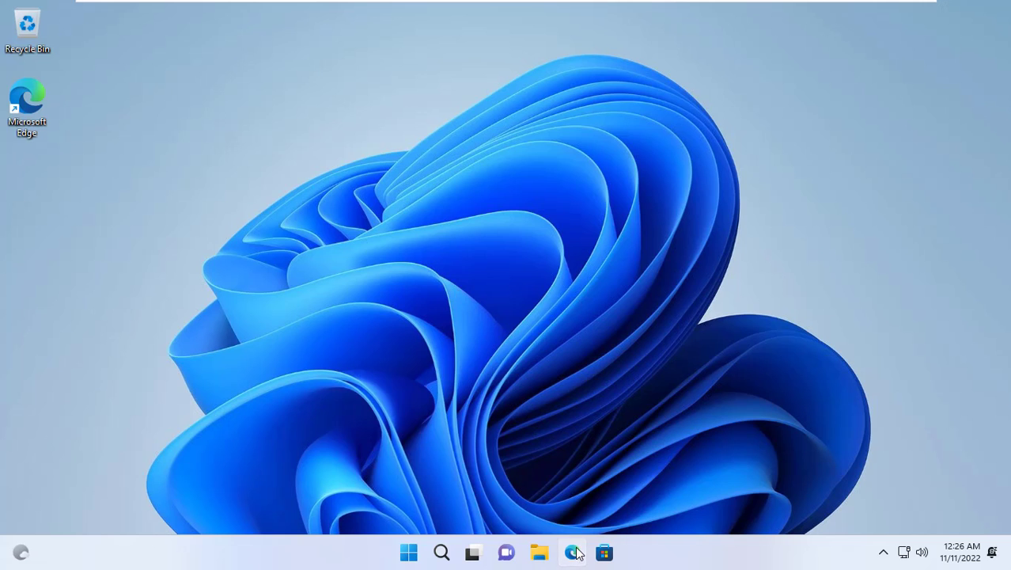
Open Edge and begin typing 'fac' for facebook.com in the address bar
click(572, 552)
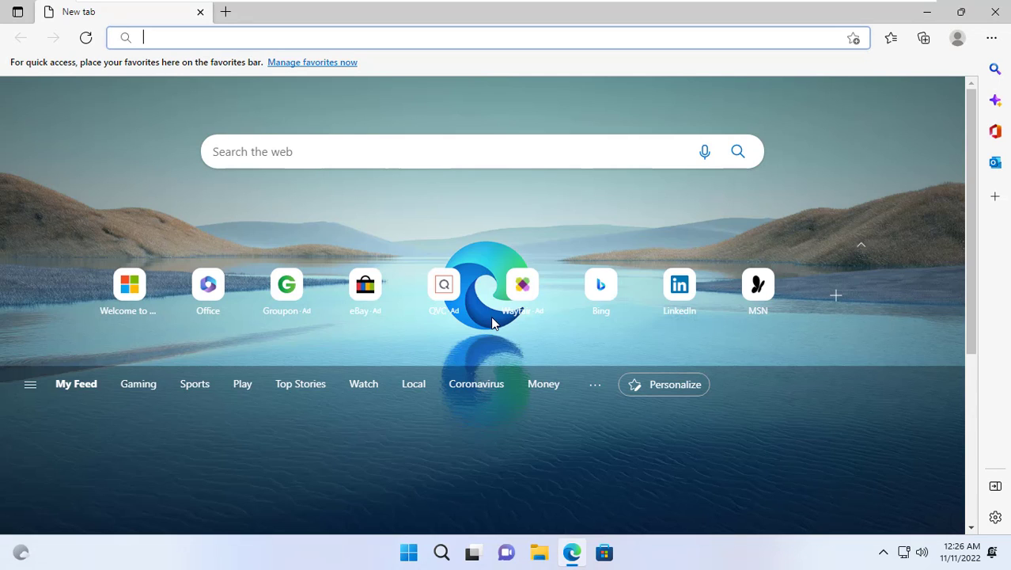
text(fac)
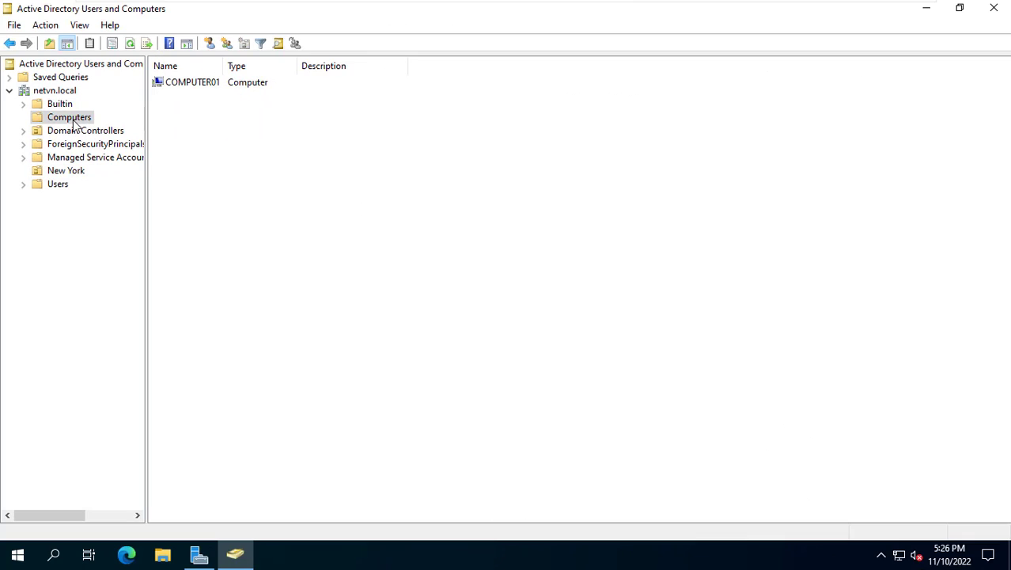
Move COMPUTER01 from Computers into New York and confirm it is listed there
click(191, 82)
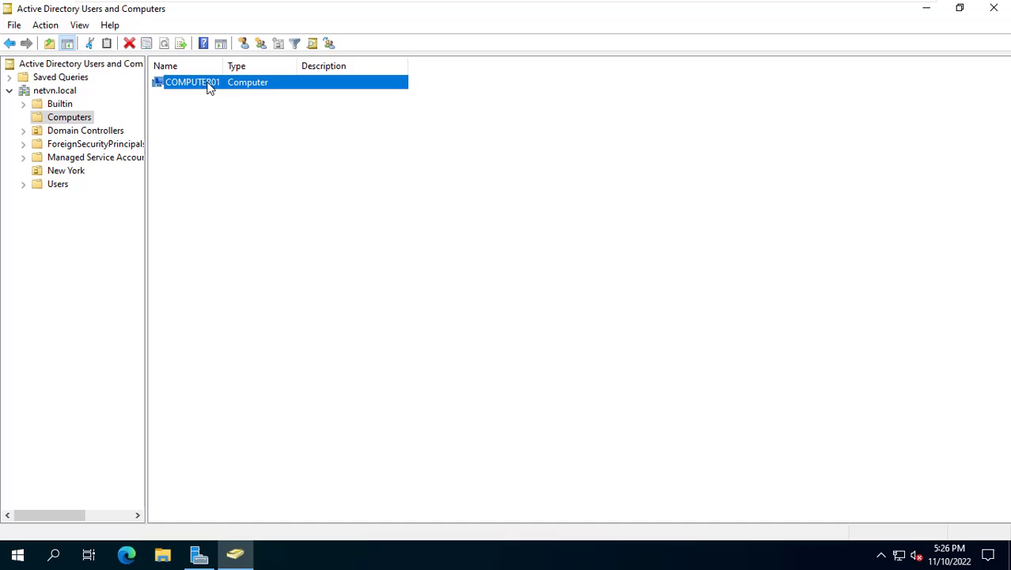
right_click(191, 82)
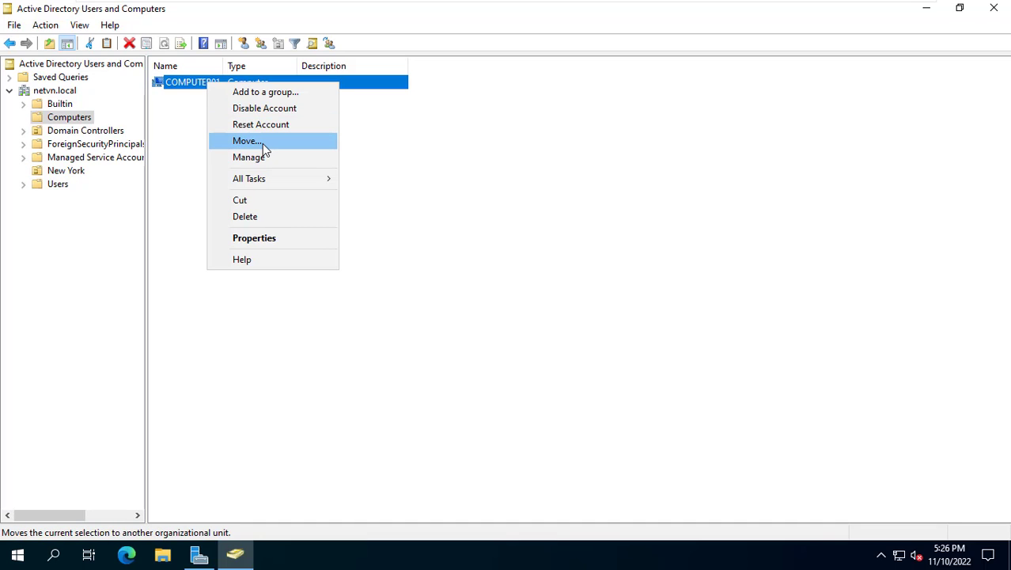
click(247, 140)
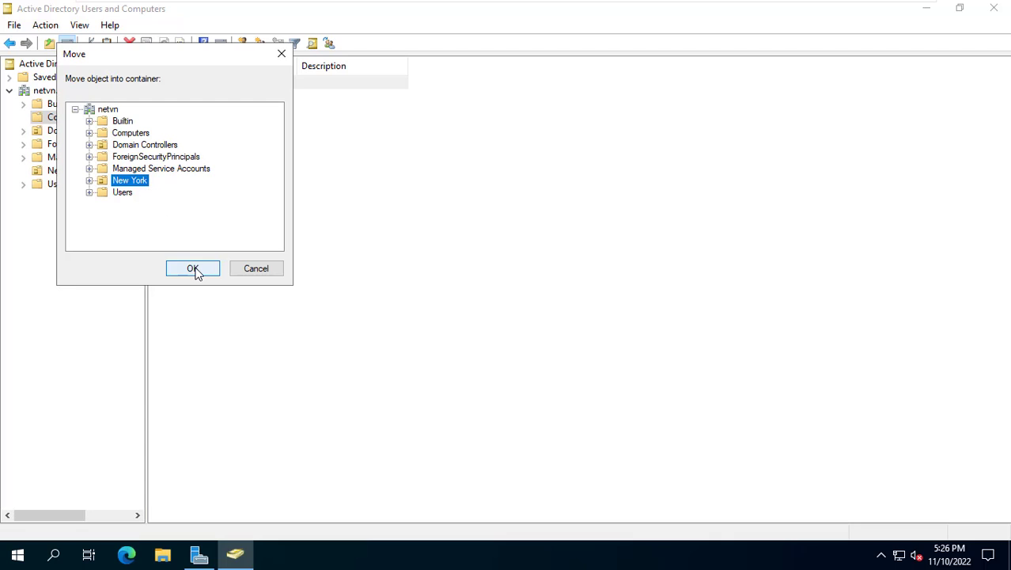
click(193, 268)
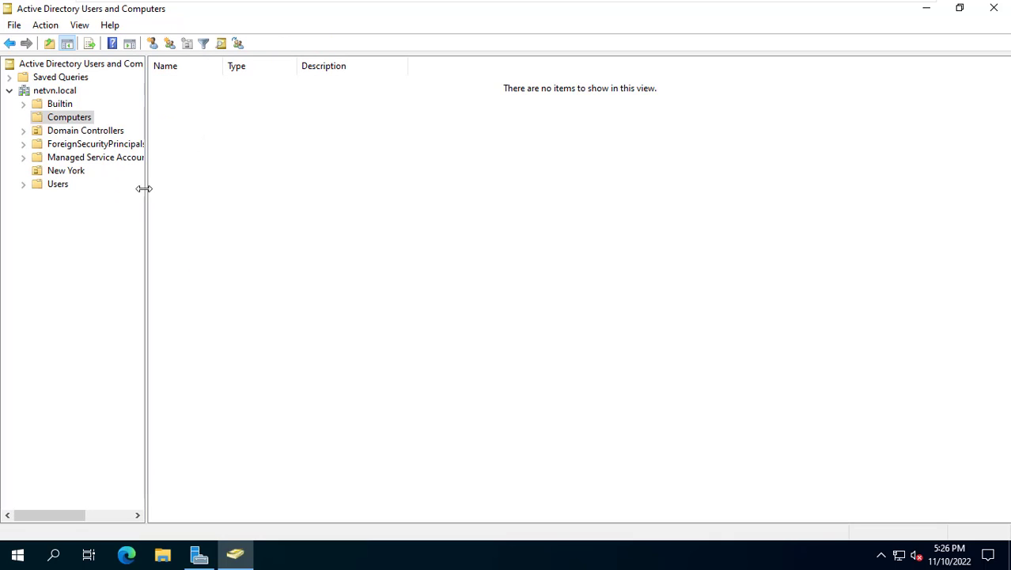
click(66, 170)
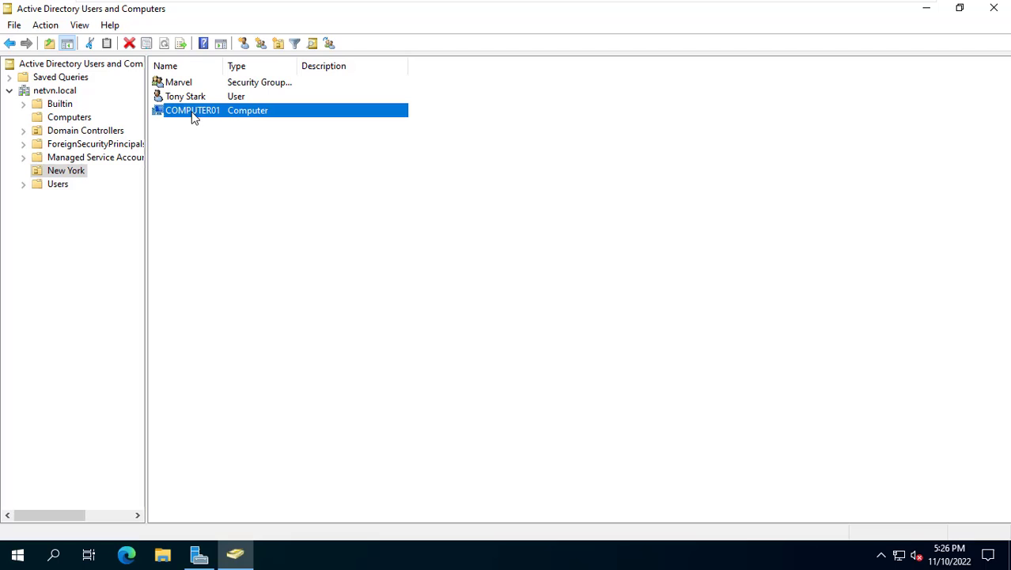
mouse_move(296, 188)
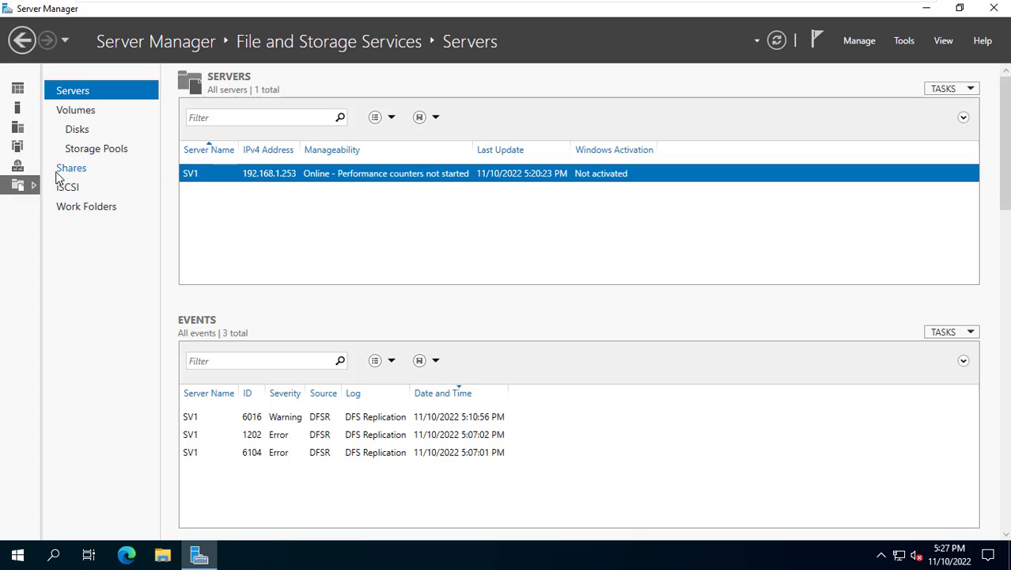
Run the SMB Share - Quick wizard on sv1 volume C:, keeping name public and defaults
click(71, 167)
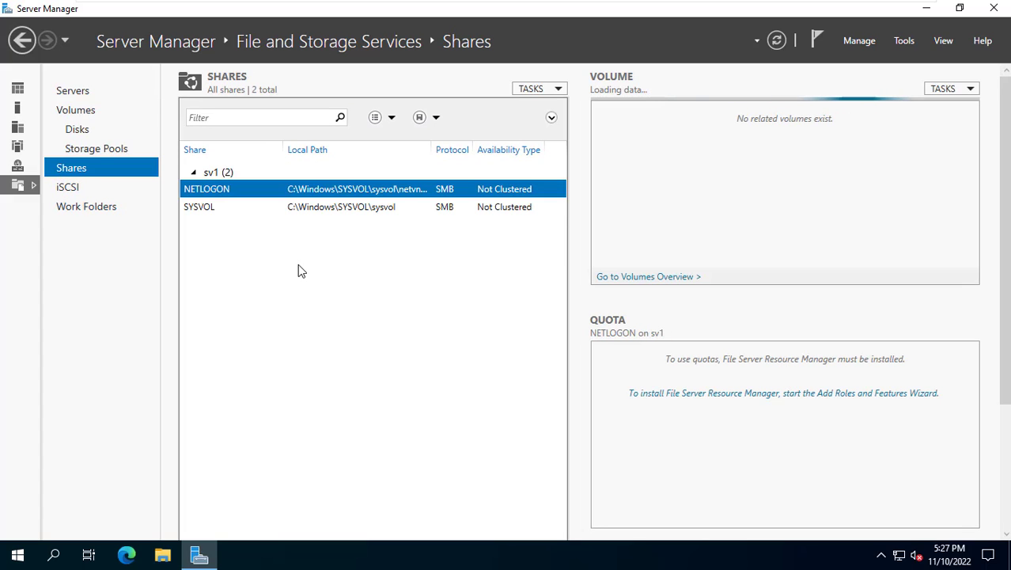
right_click(301, 270)
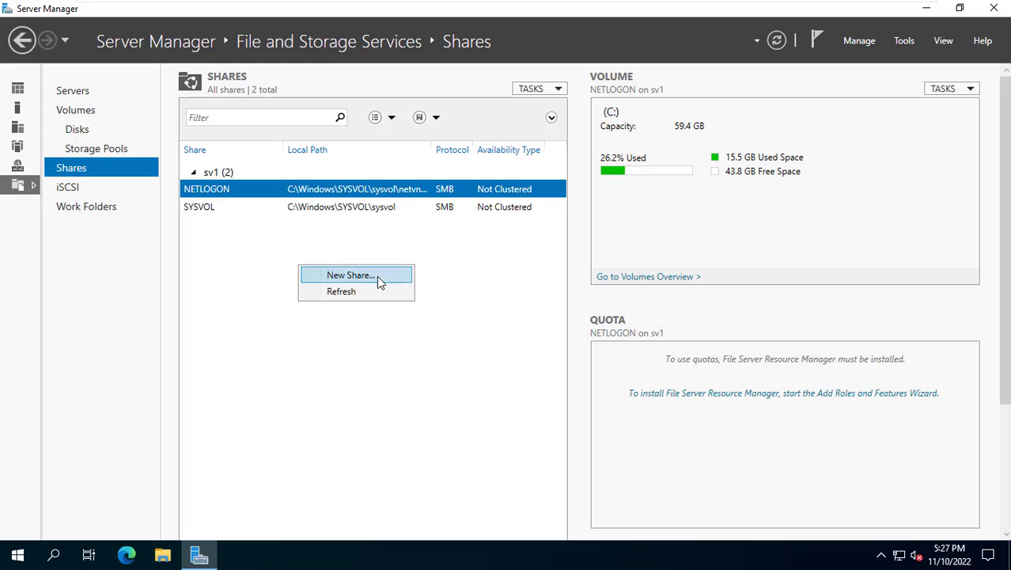
click(349, 275)
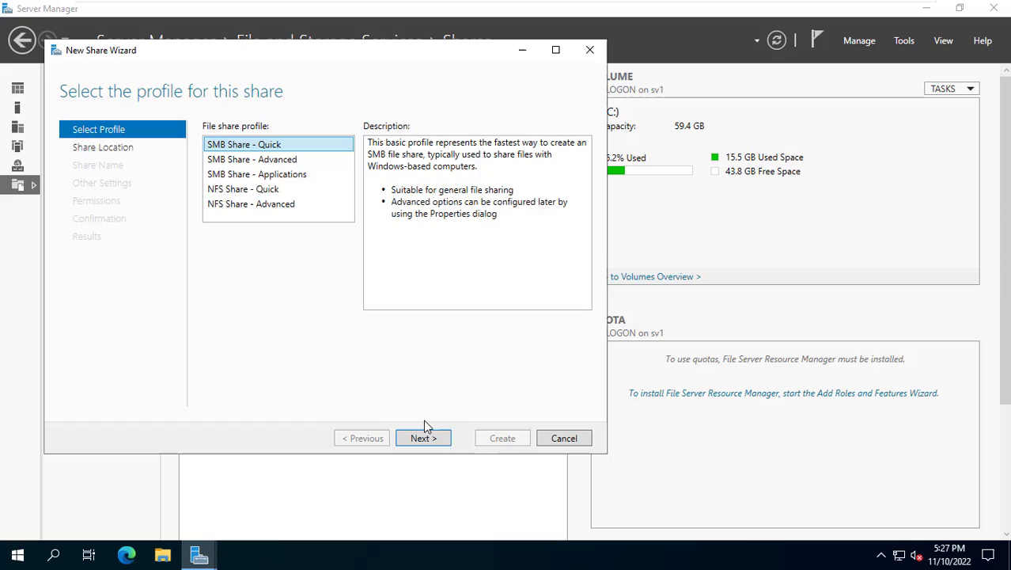
click(424, 437)
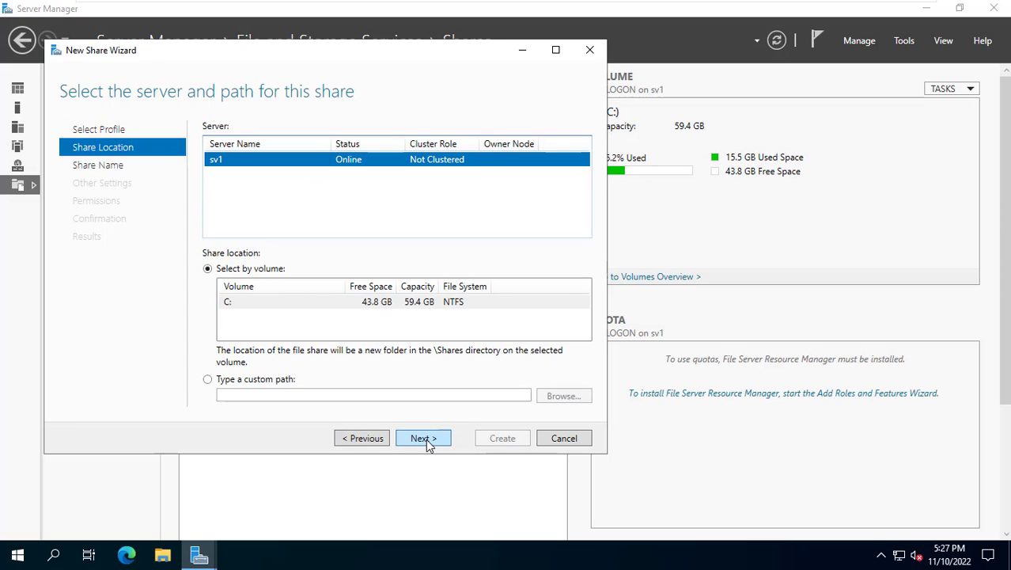
click(423, 438)
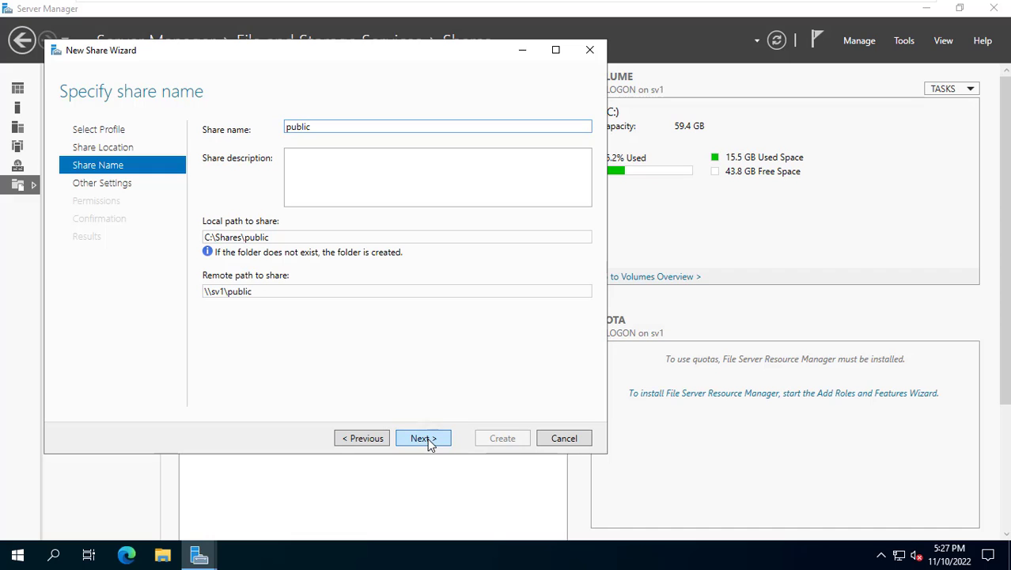
click(424, 438)
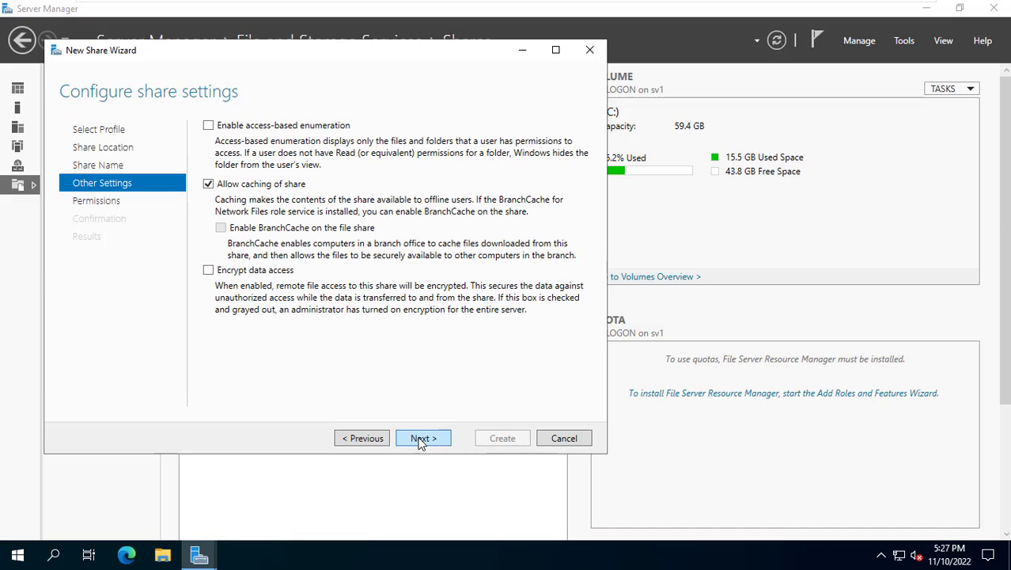
click(423, 438)
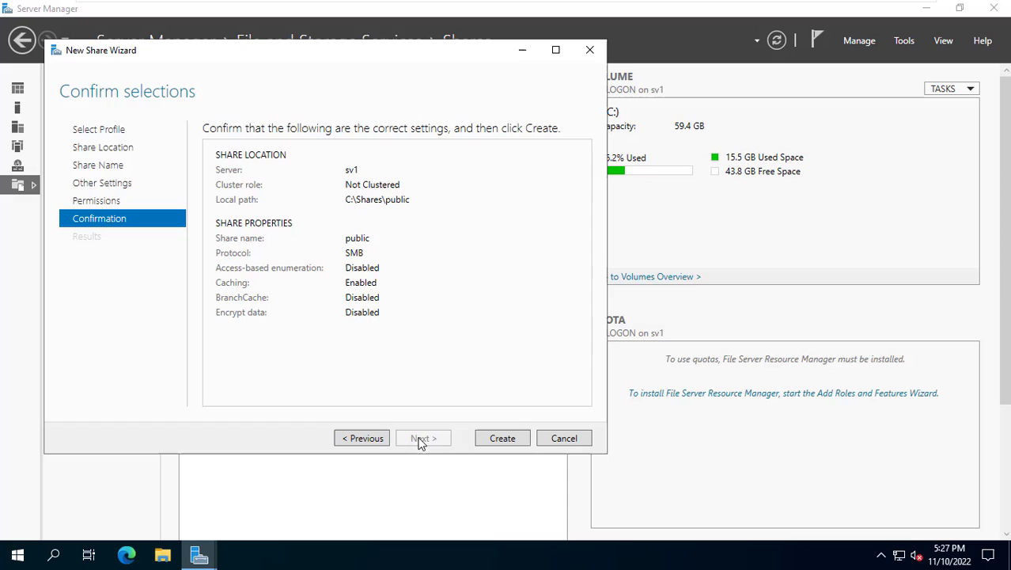
click(502, 438)
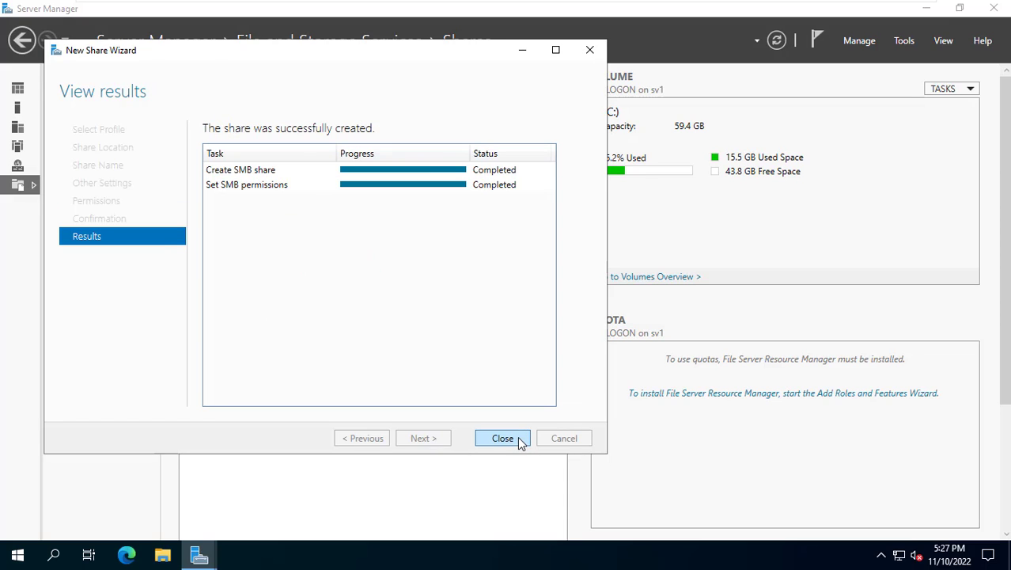
click(503, 438)
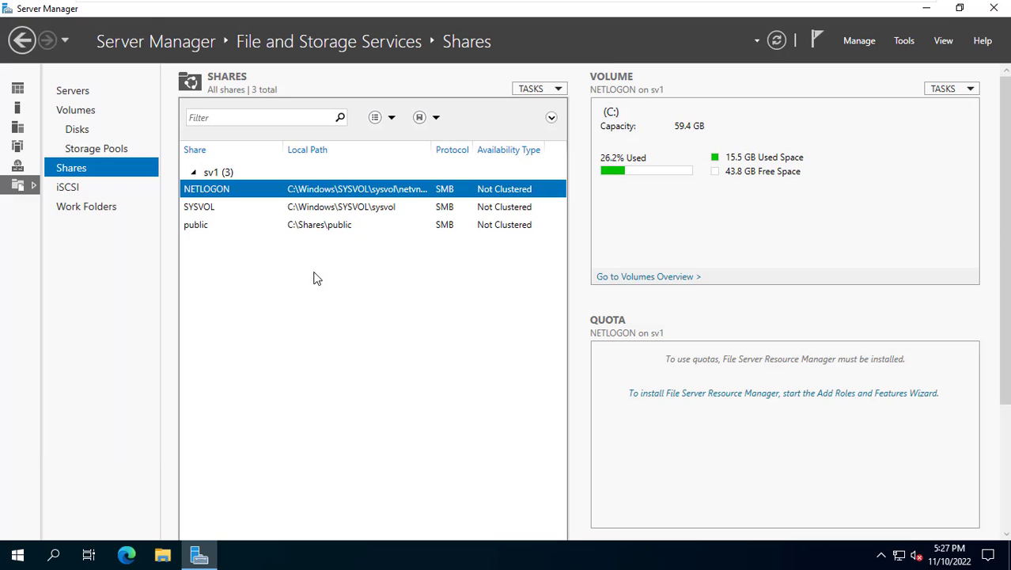
Open the public share, add a new text document named hosts, and open it
right_click(196, 224)
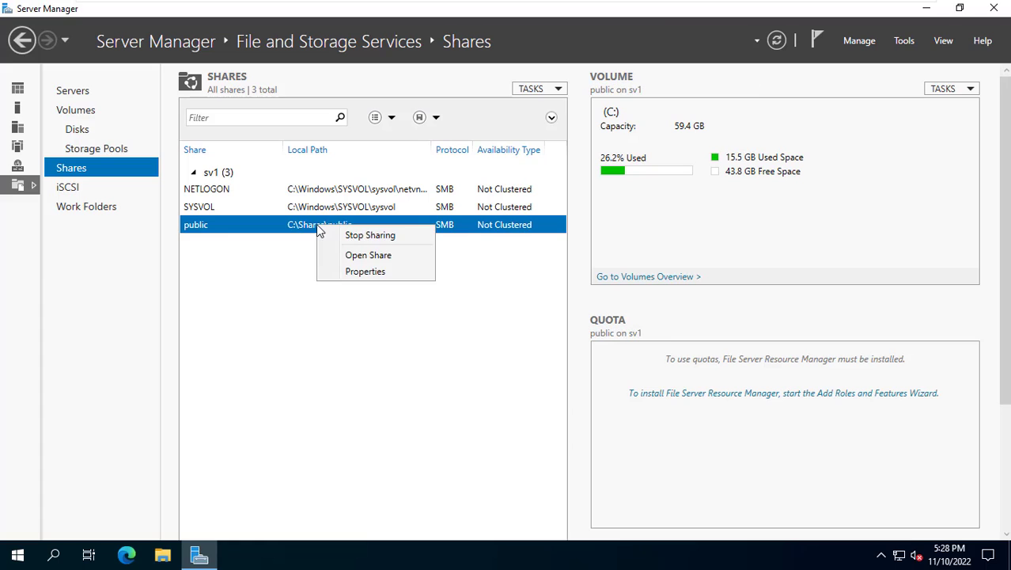
click(367, 254)
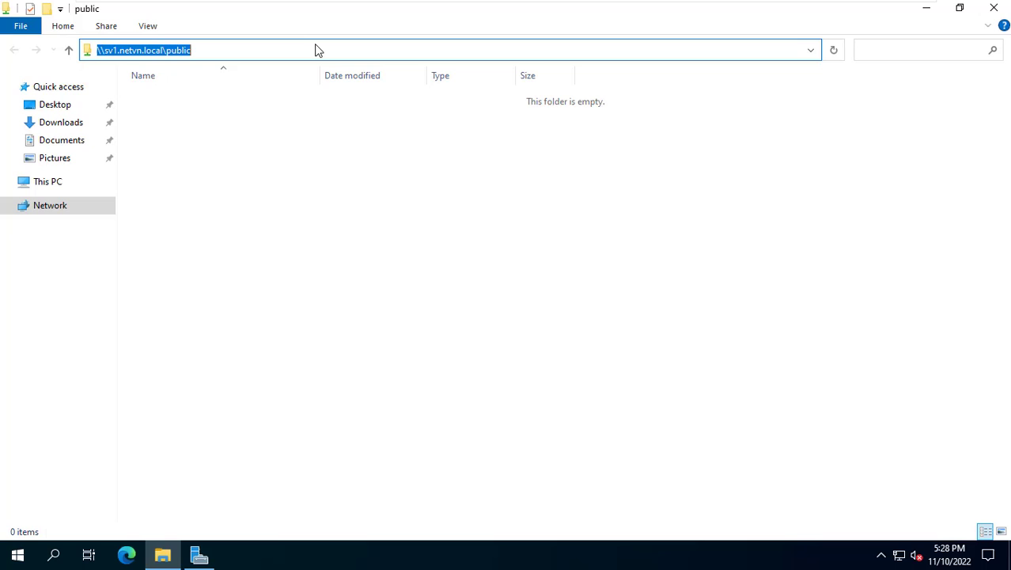
right_click(288, 180)
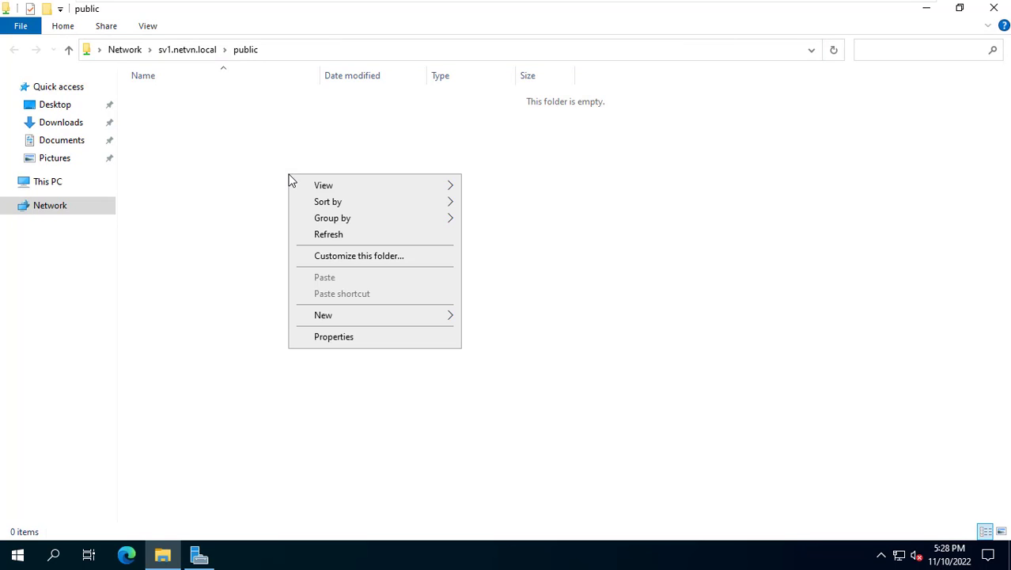
click(323, 315)
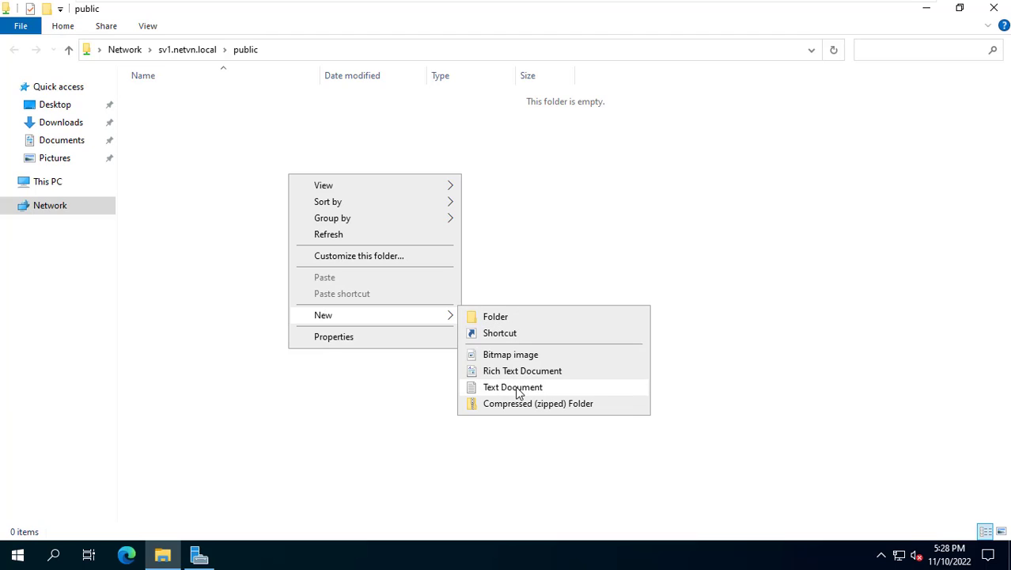
click(512, 386)
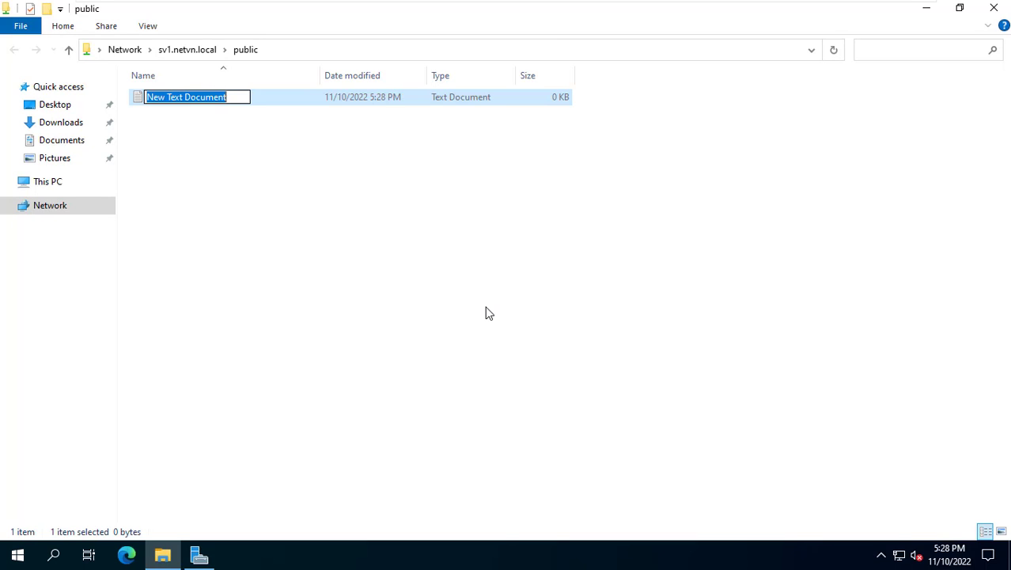
text(host)
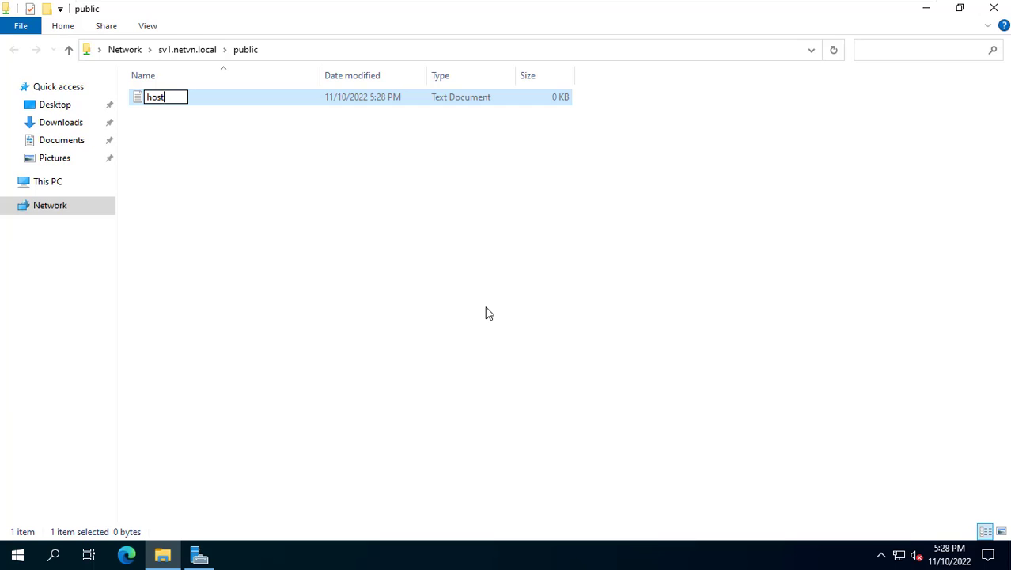
text(s)
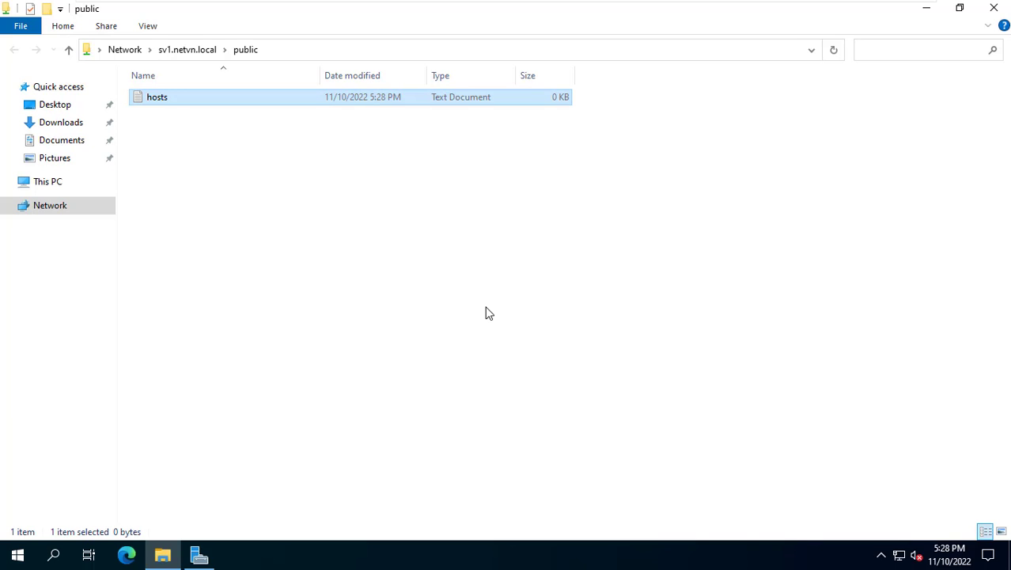
double_click(157, 97)
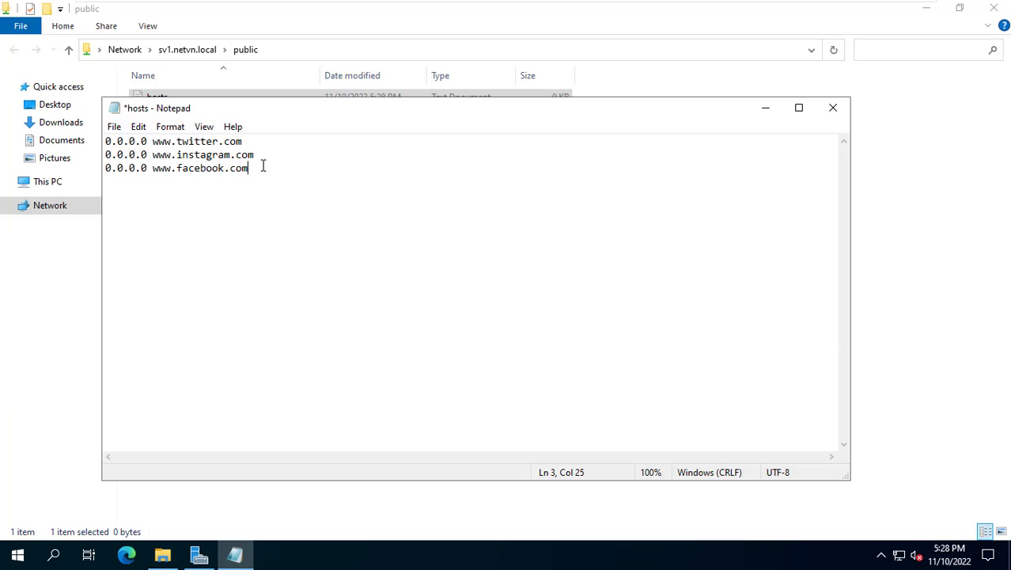
Save the three 0.0.0.0 entries for twitter, instagram and facebook, then close Notepad
click(150, 168)
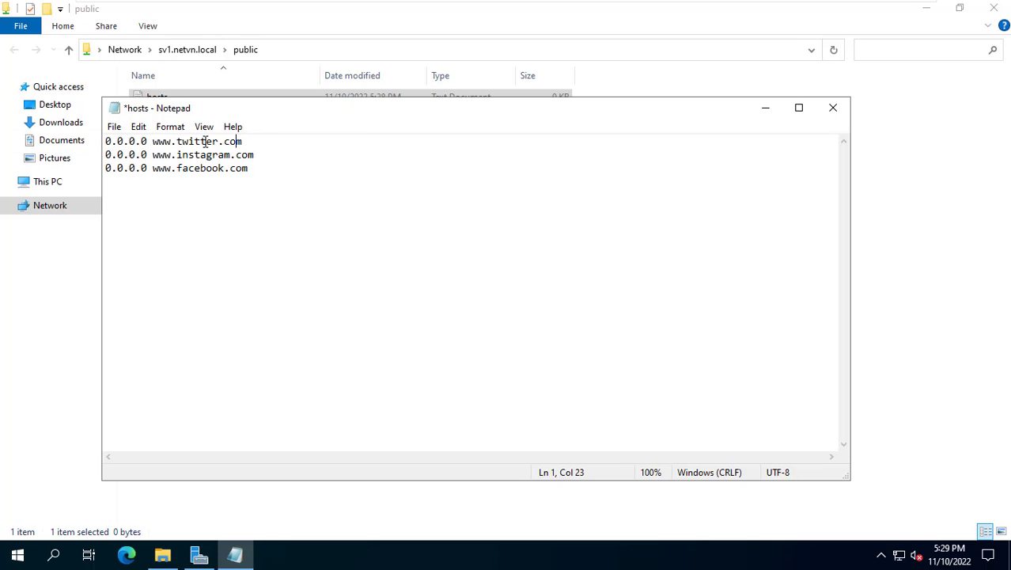
click(114, 127)
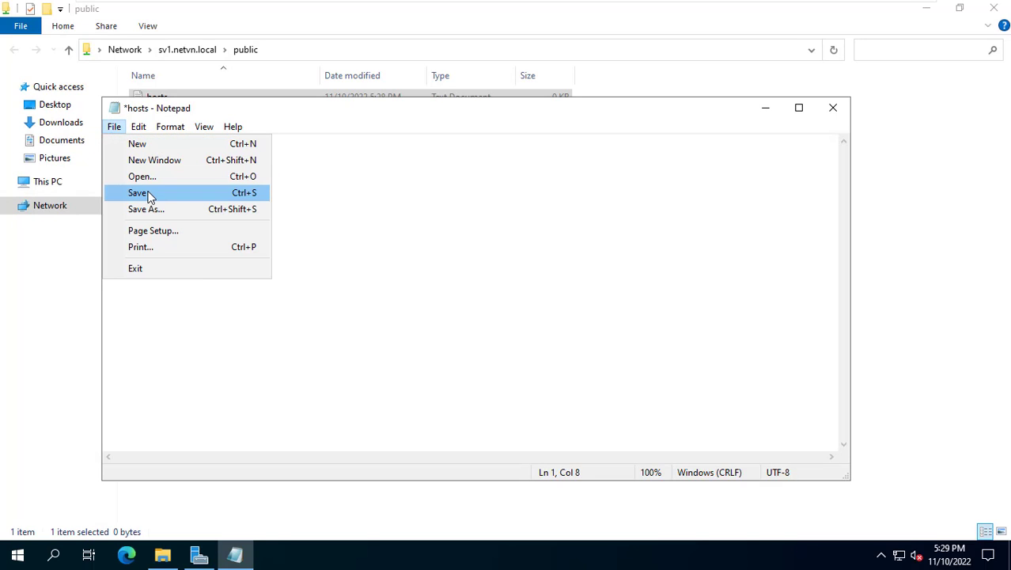
click(138, 192)
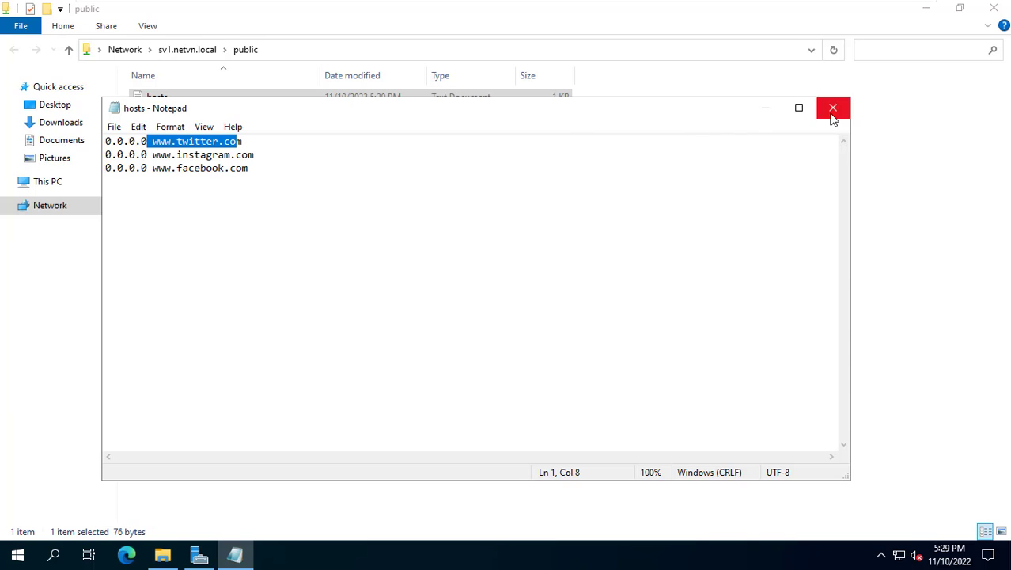
click(832, 107)
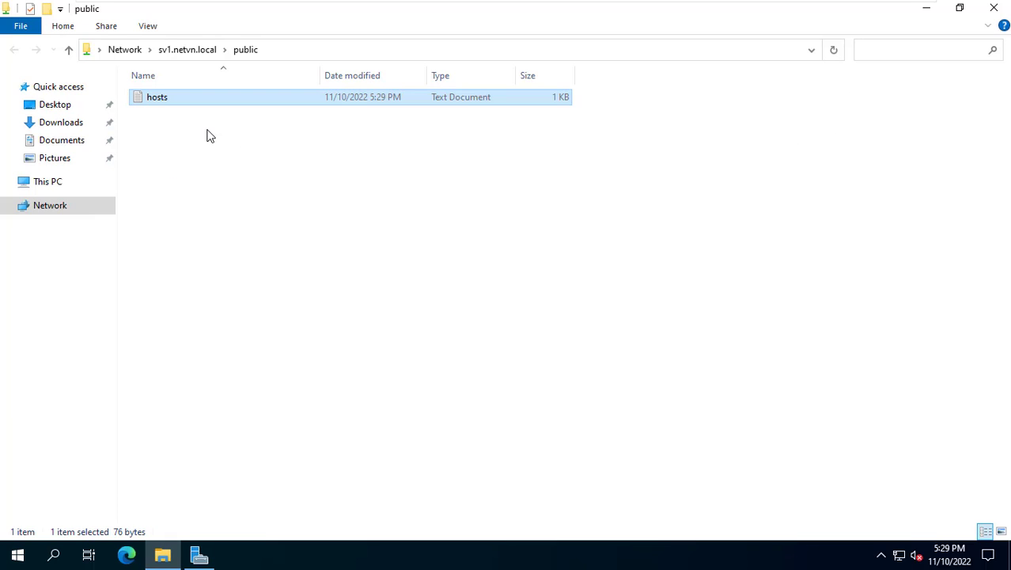
Show file extensions, rename hosts.txt to hosts accepting the warning, and close the folder
click(148, 26)
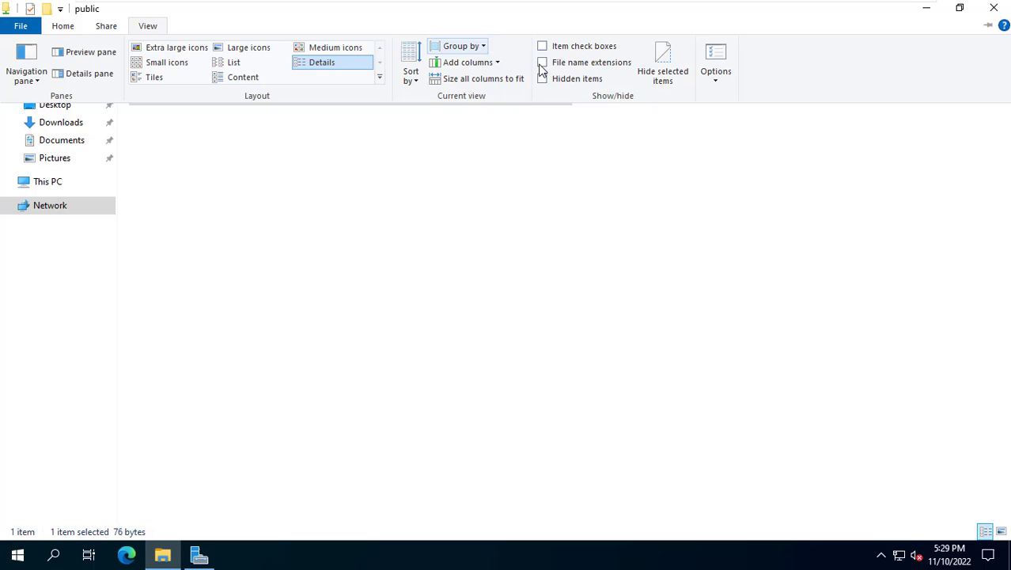
click(148, 25)
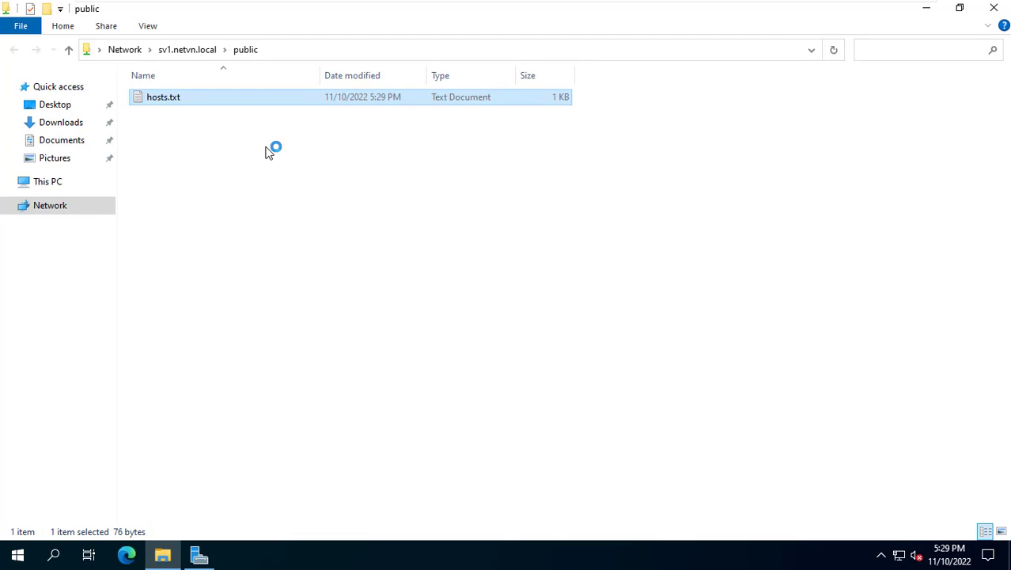
right_click(163, 97)
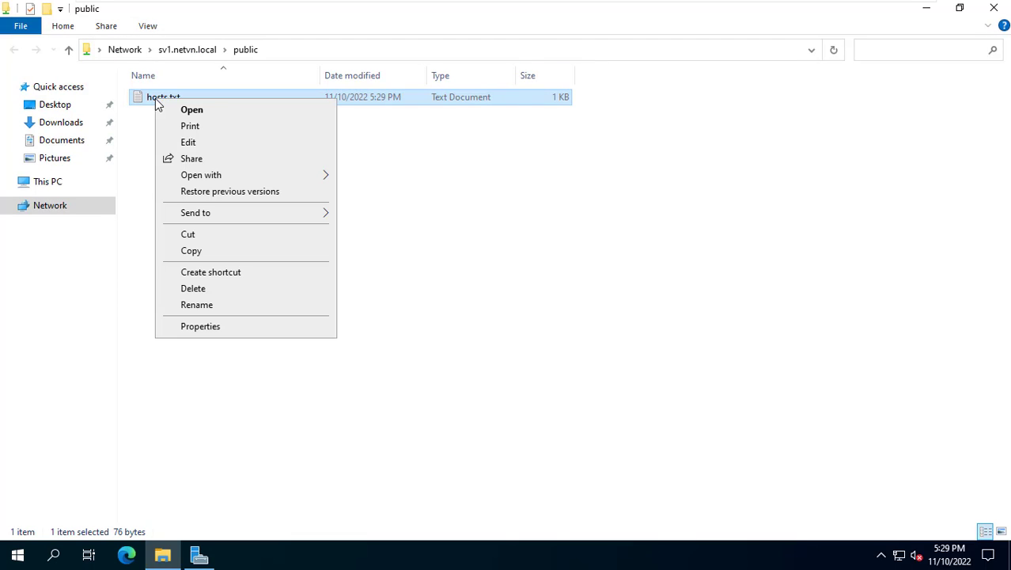
click(196, 305)
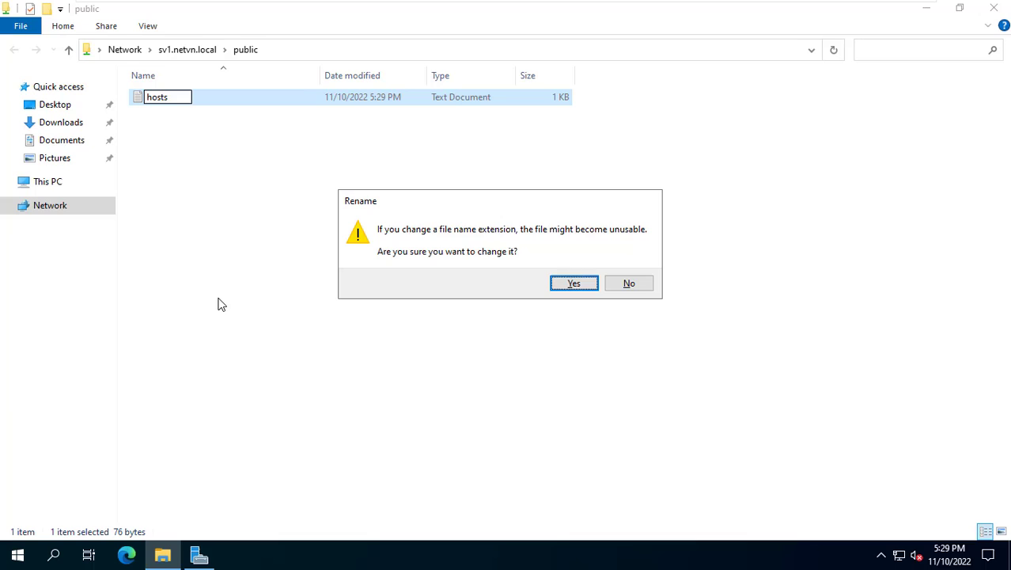
mouse_move(566, 265)
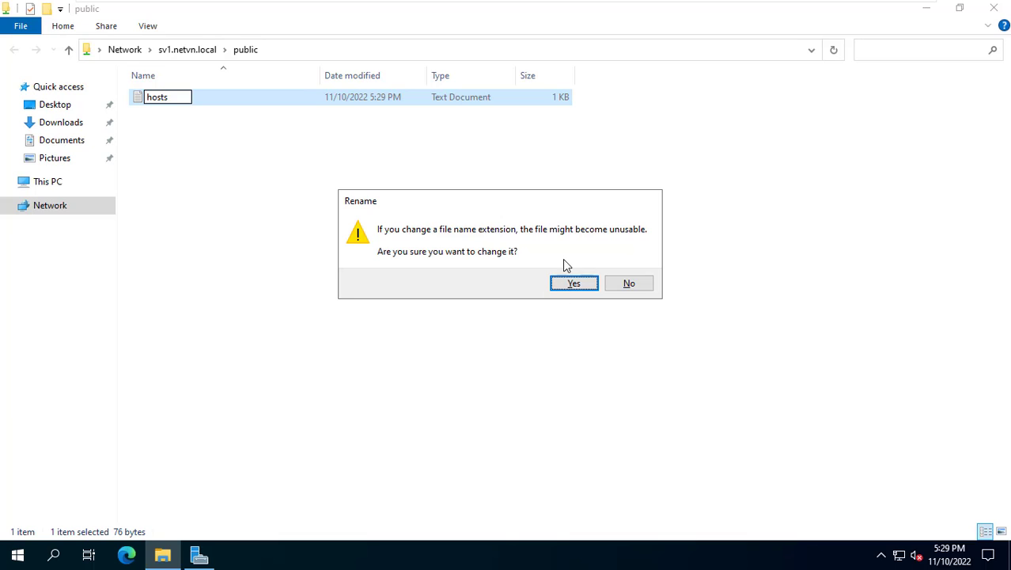
click(574, 282)
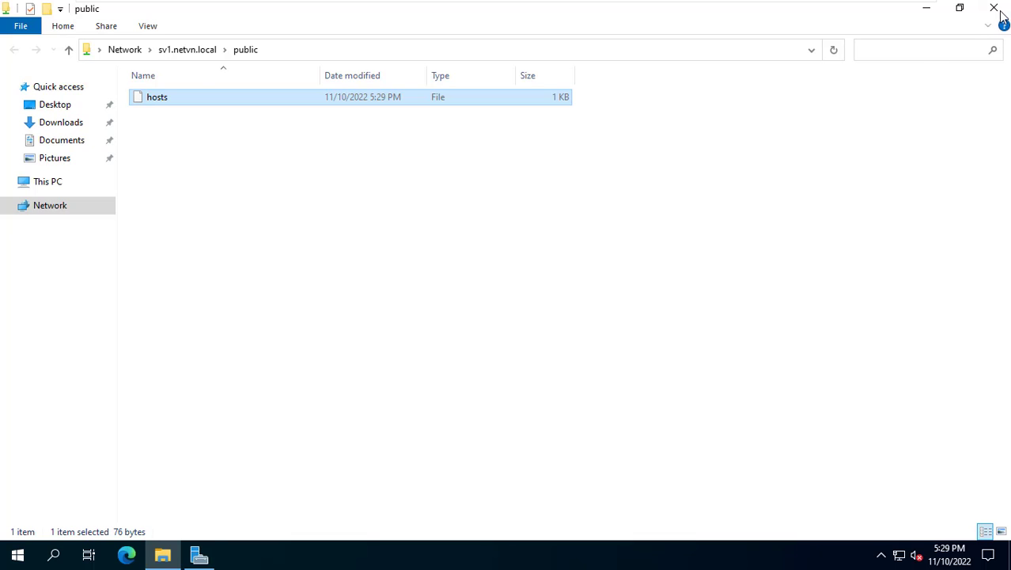
click(198, 554)
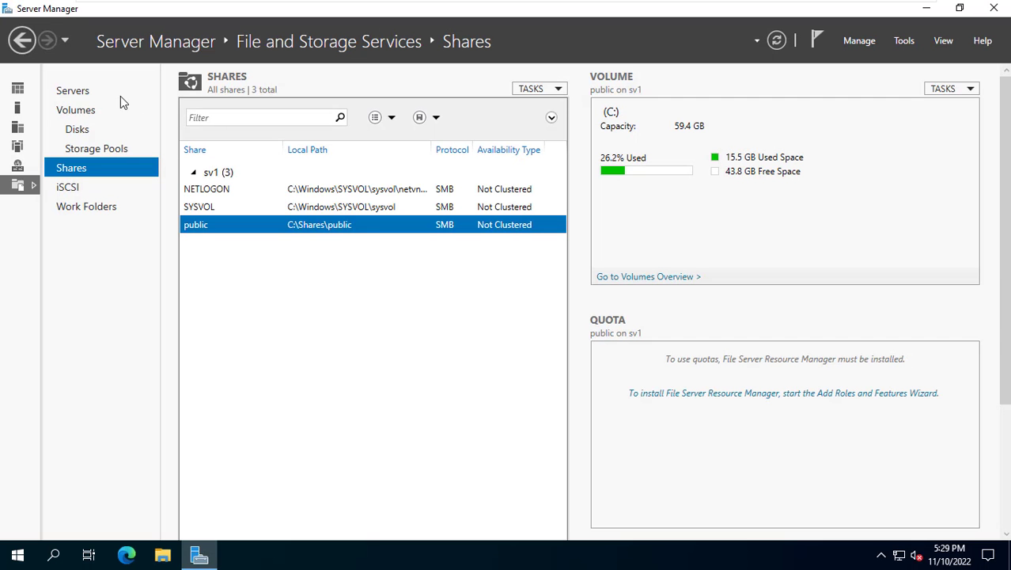
Return to the Dashboard and open the Tools menu of administrative consoles
click(54, 88)
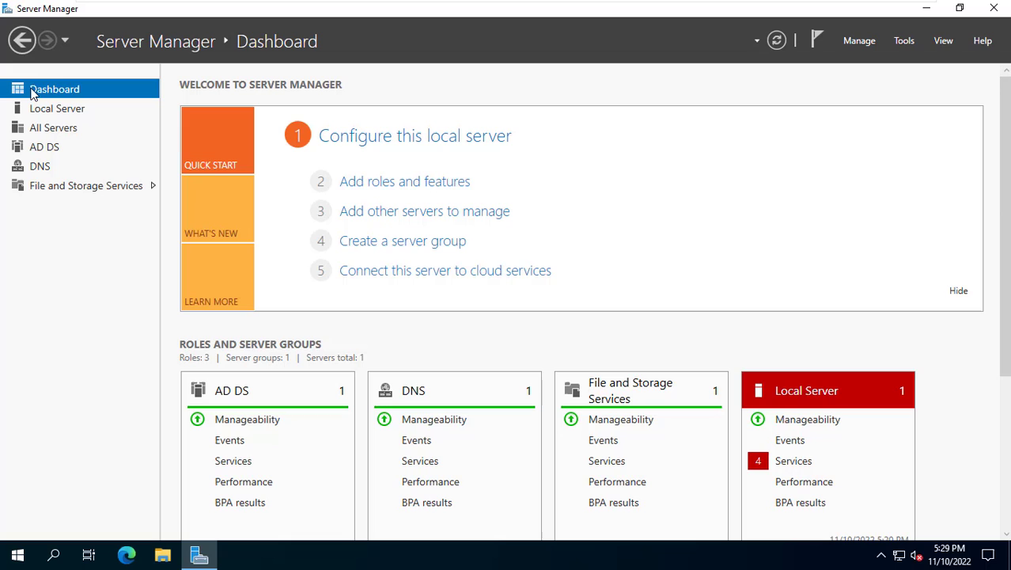
mouse_move(50, 96)
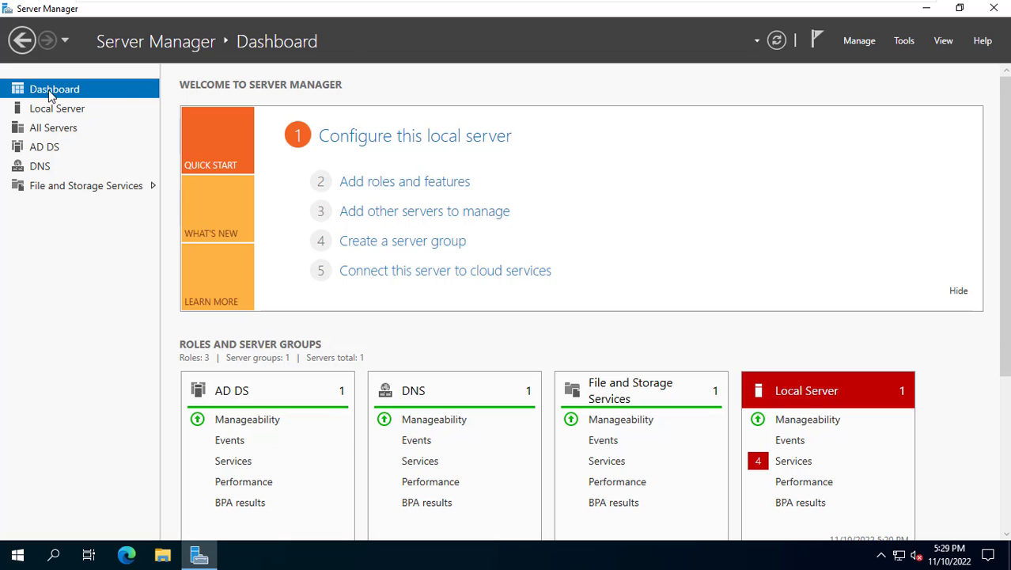
click(904, 41)
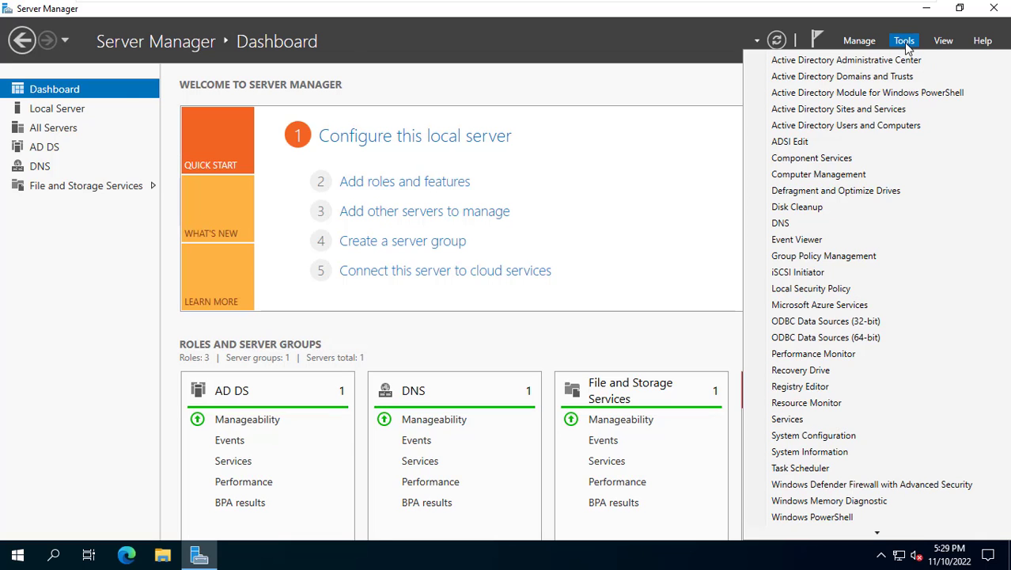
mouse_move(845, 256)
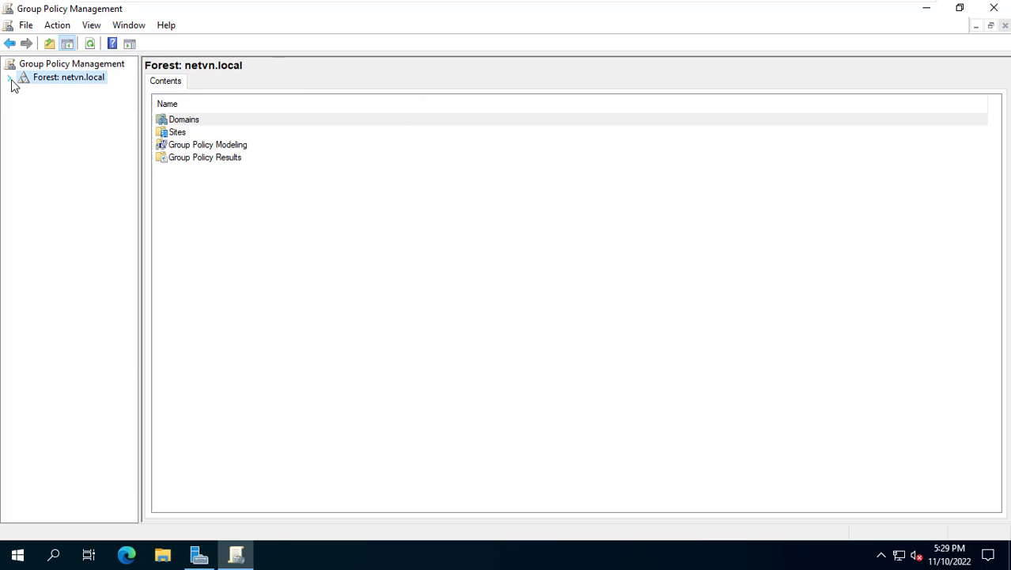
Under netvn.local's Group Policy Objects, add a new GPO named 'Block Social Networking sites'
click(10, 77)
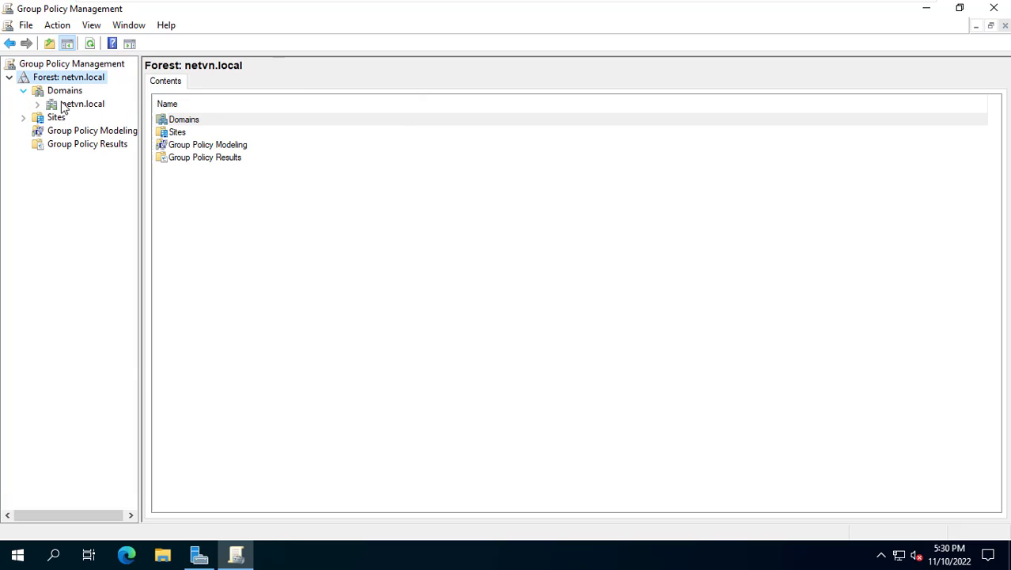
click(82, 104)
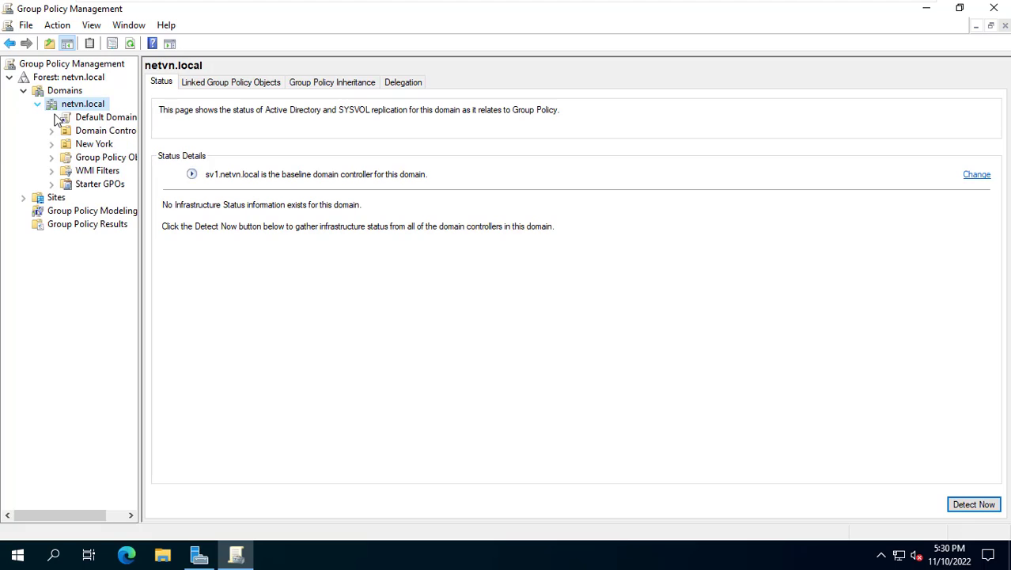
mouse_move(204, 148)
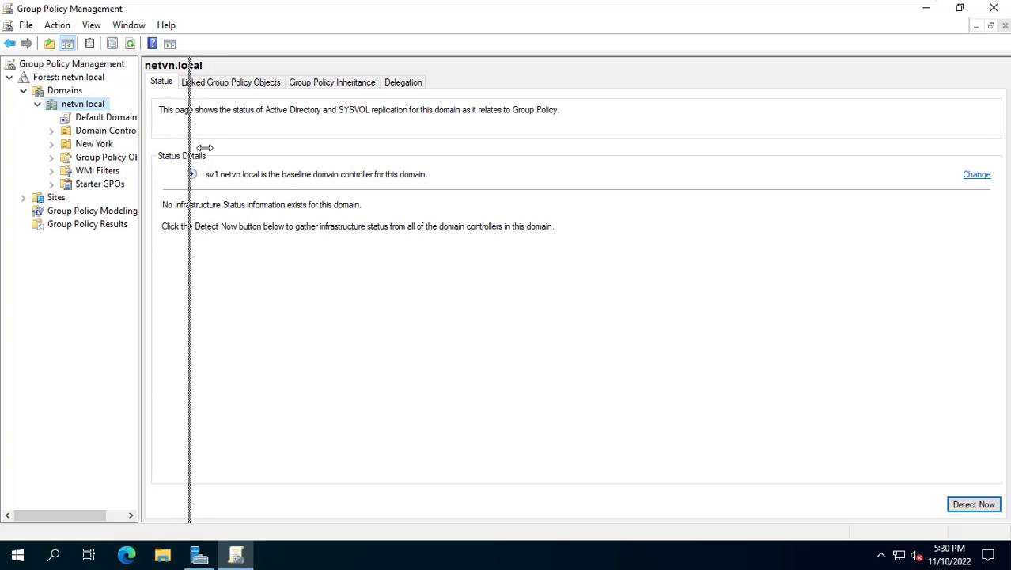
click(116, 156)
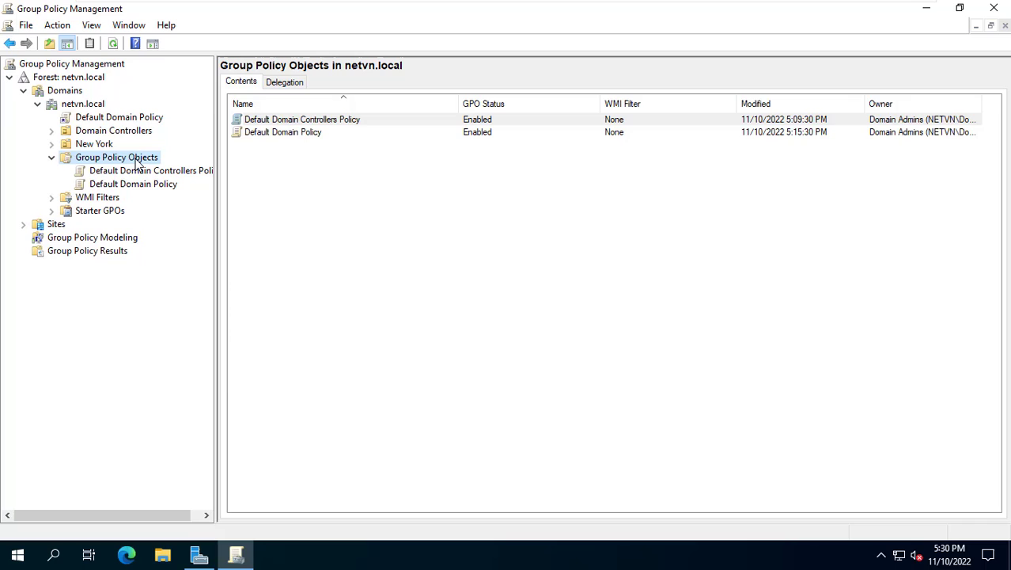
right_click(117, 156)
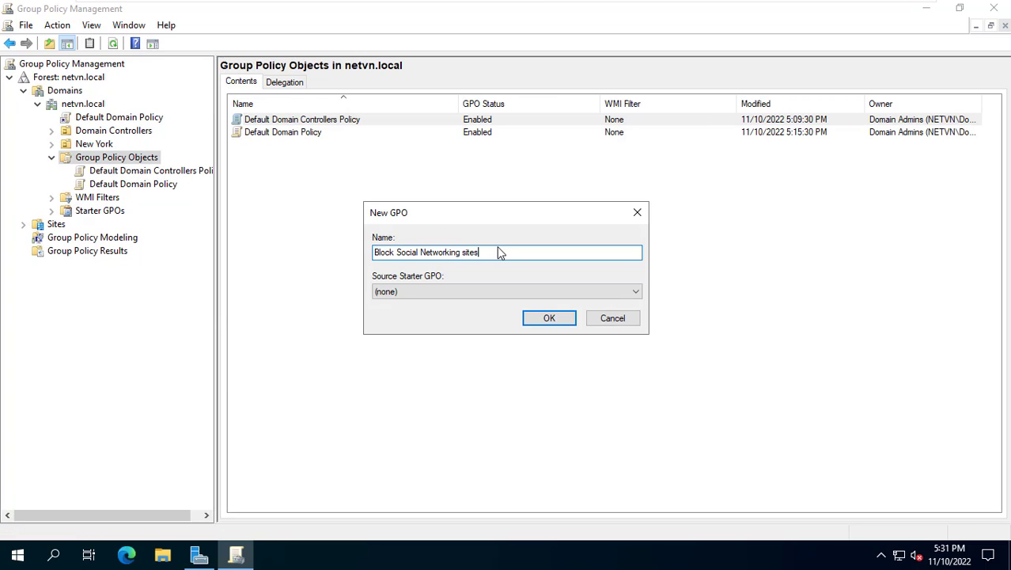
click(549, 317)
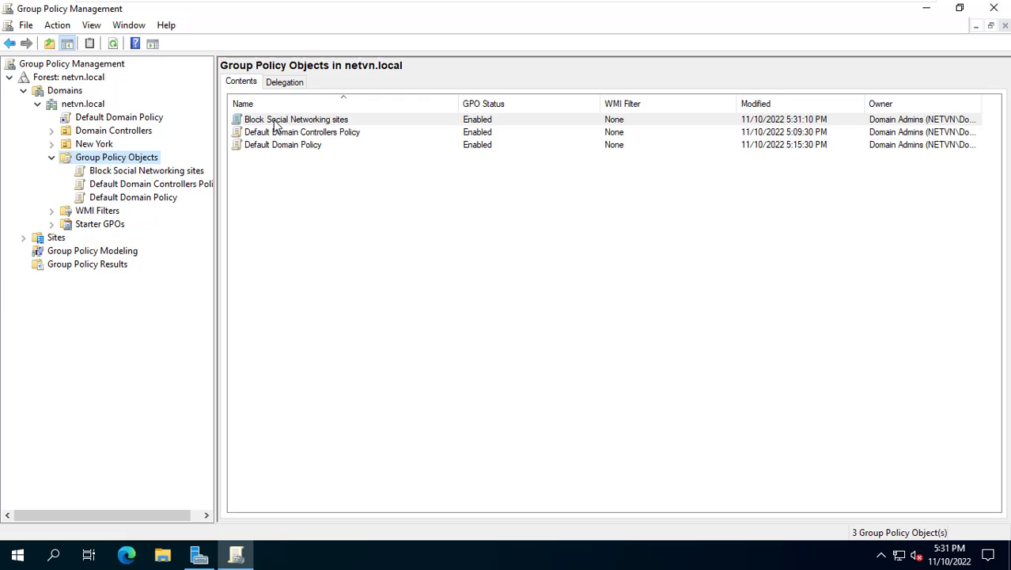
right_click(296, 118)
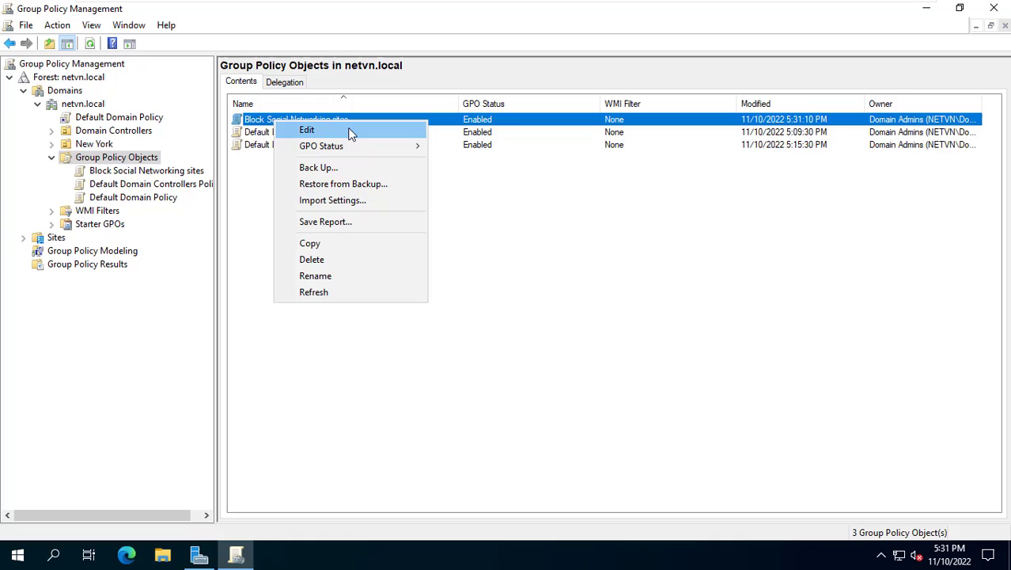
Edit the GPO in a maximized editor and select Computer Configuration > Preferences > Windows Settings > Files
click(307, 129)
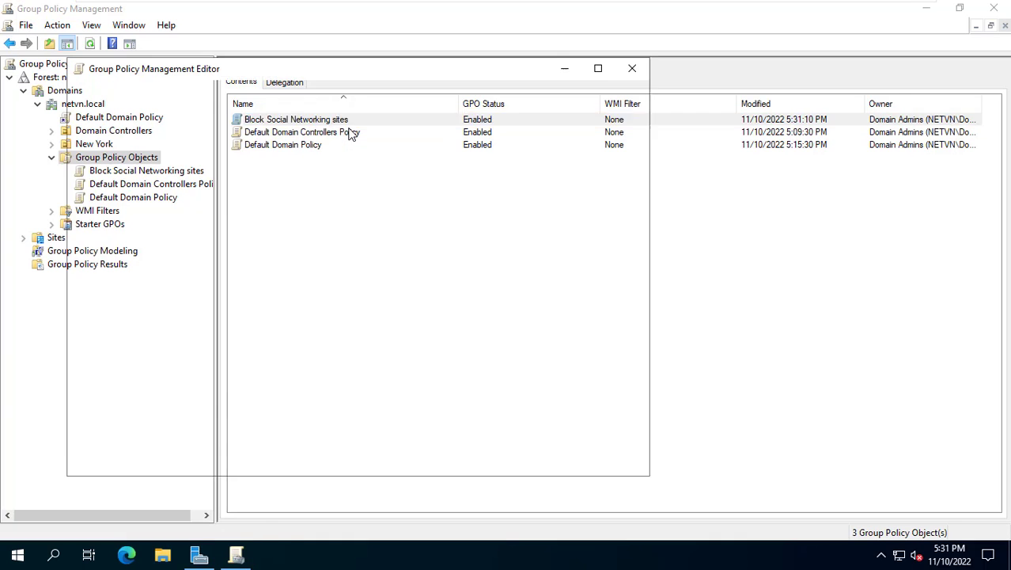
double_click(296, 118)
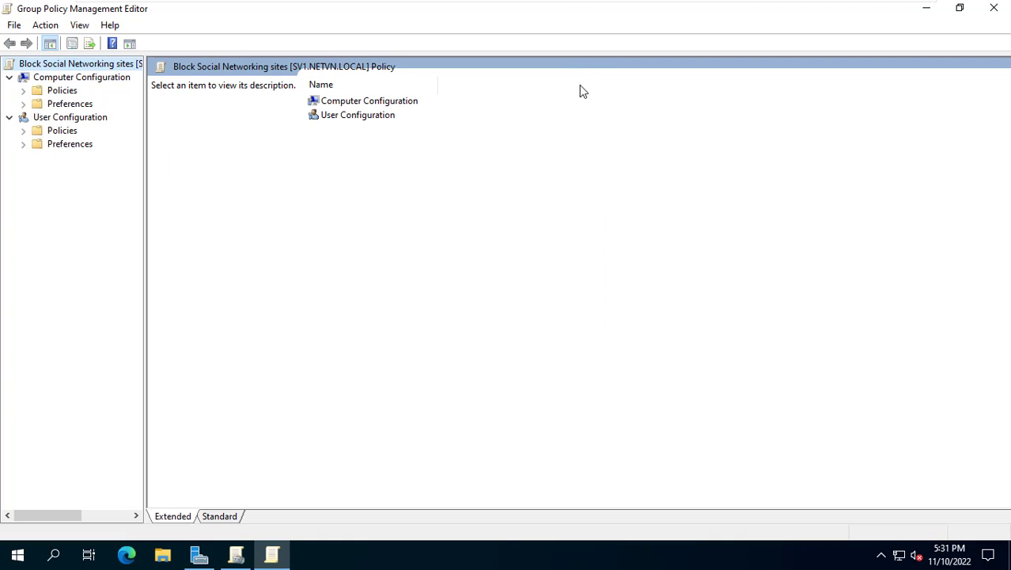
click(82, 77)
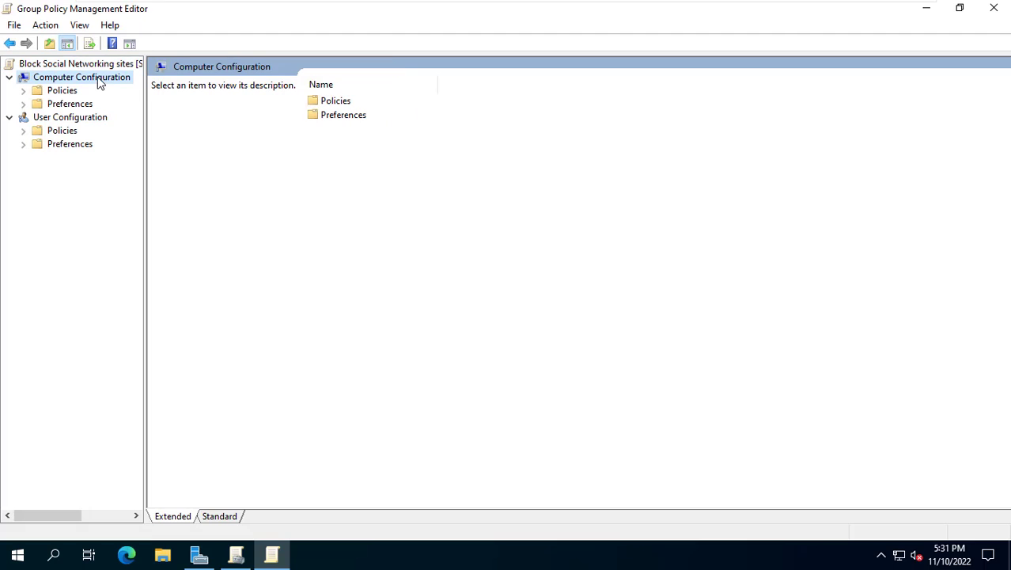
click(69, 104)
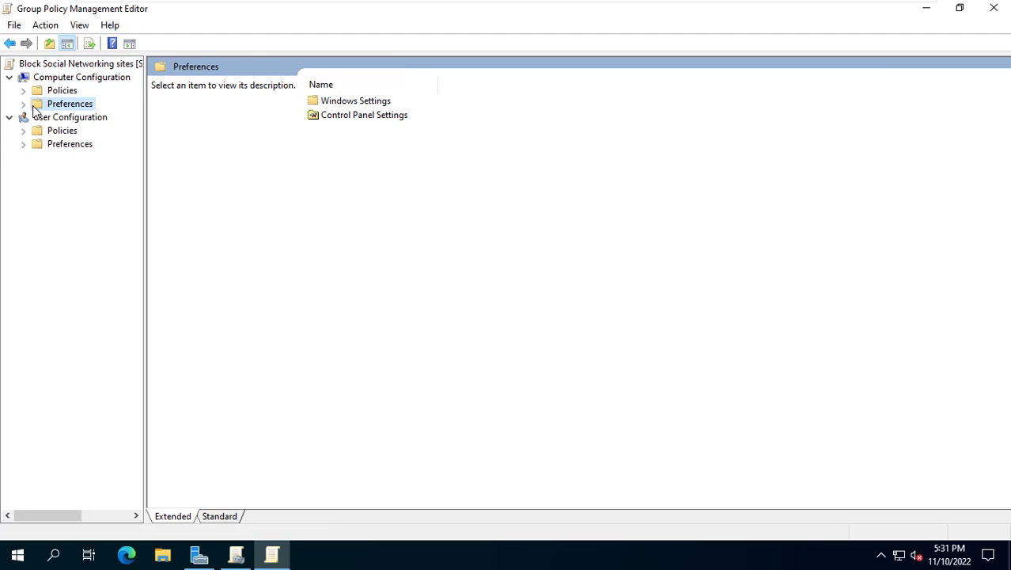
click(23, 104)
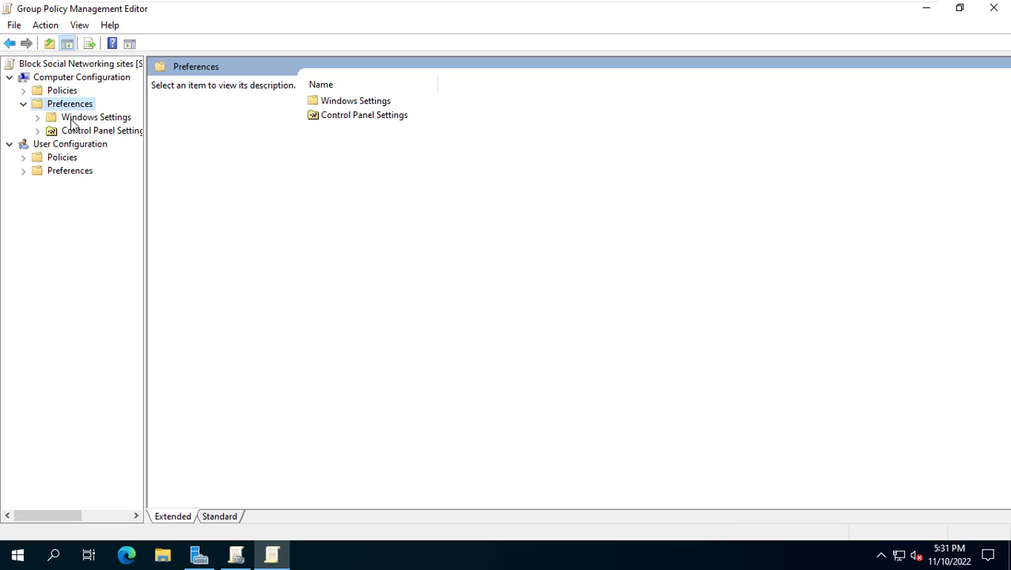
click(95, 116)
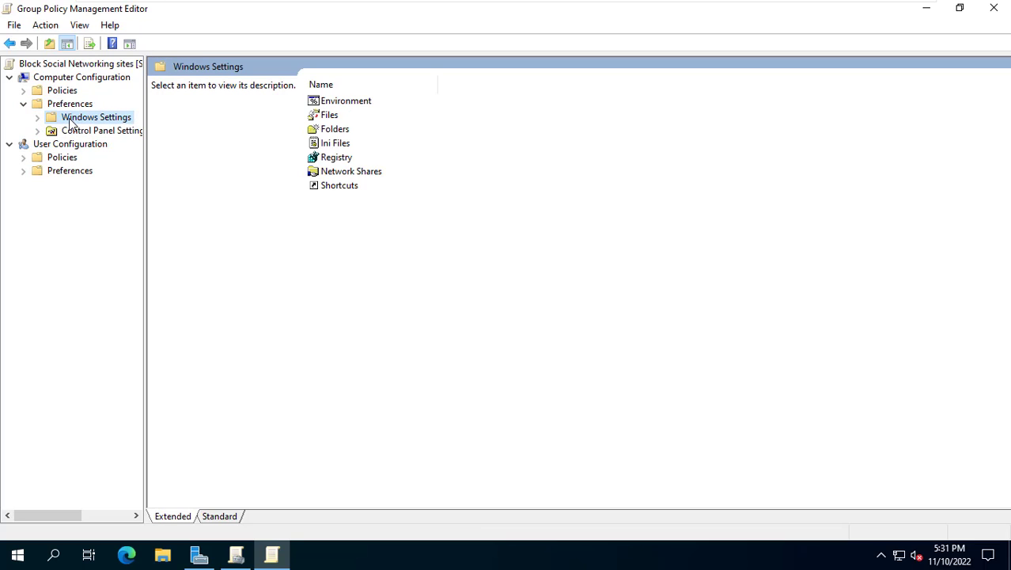
click(37, 117)
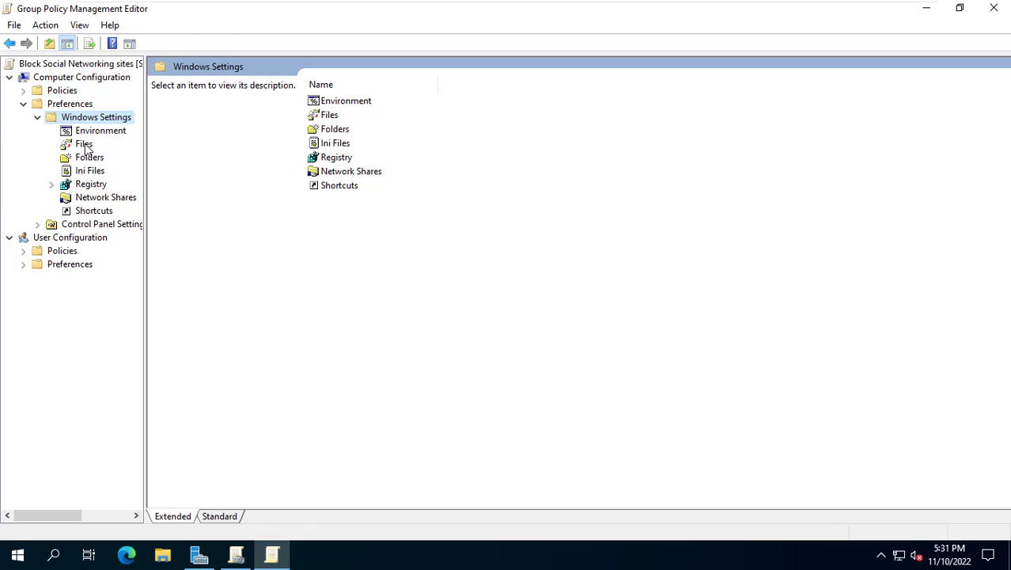
click(83, 143)
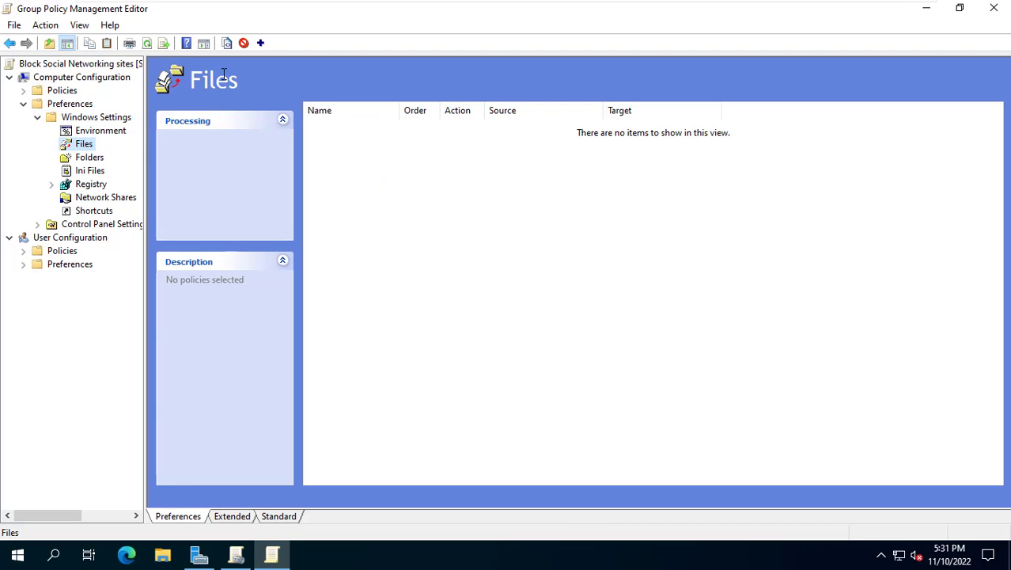
double_click(214, 79)
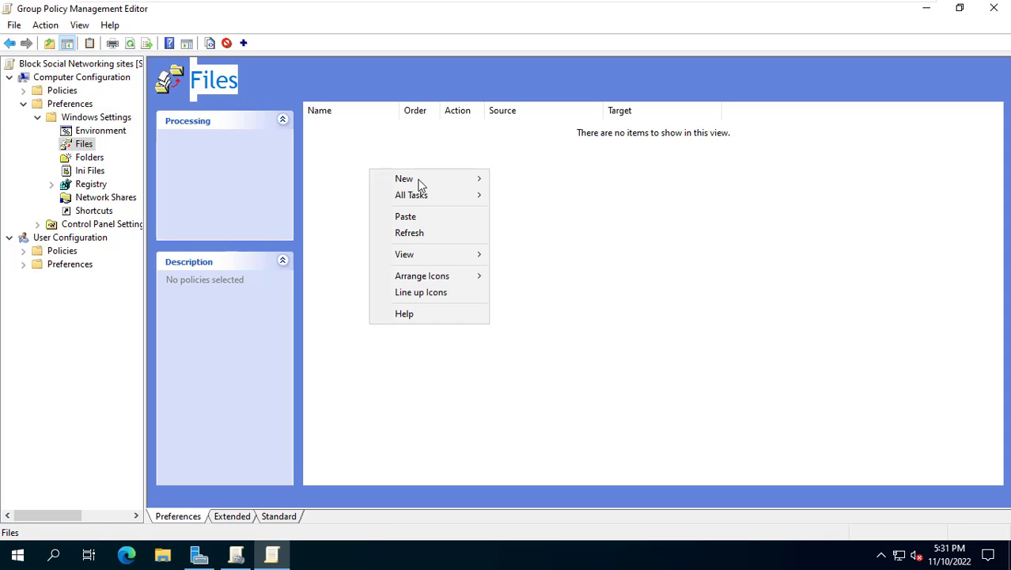
Start a new file preference item with source file \\sv1\public\hosts
click(403, 178)
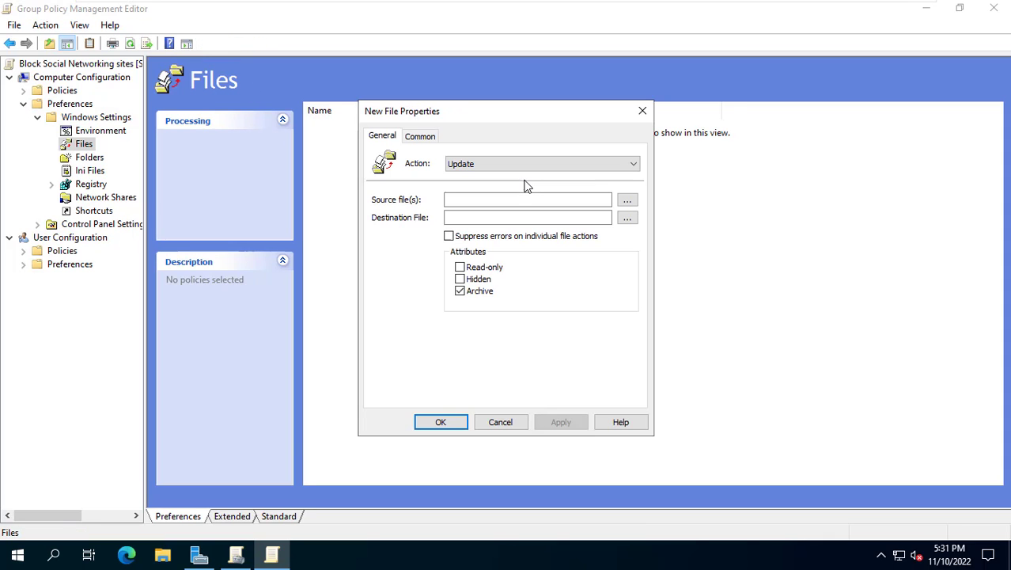
click(527, 198)
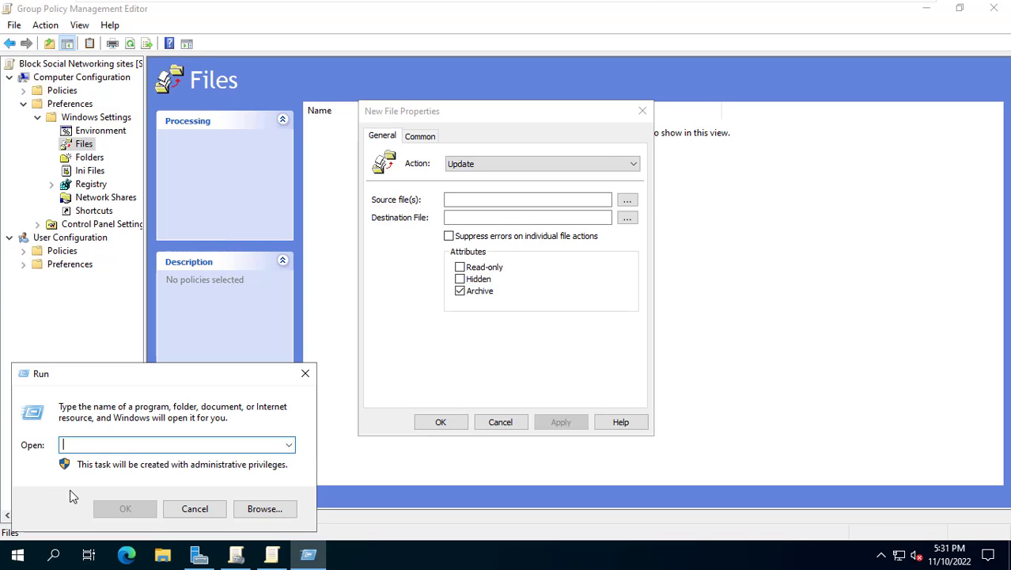
text(\\sv1\)
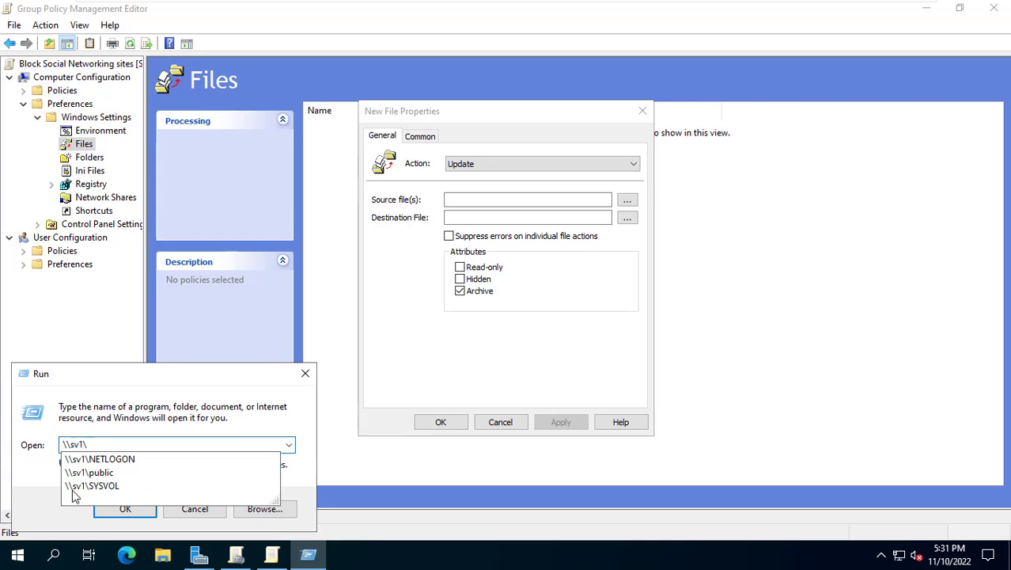
mouse_move(88, 472)
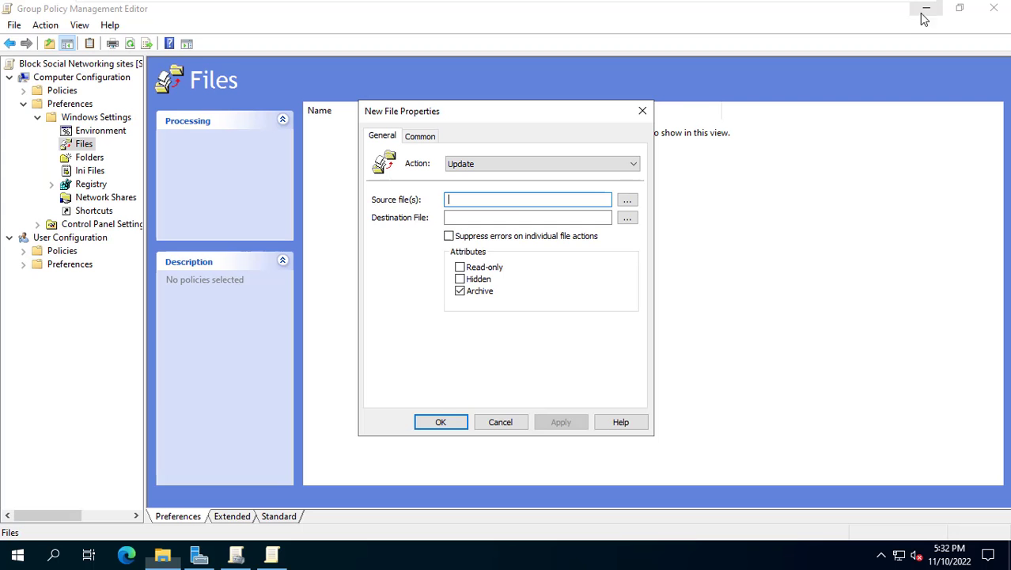
text(\\sv1\public)
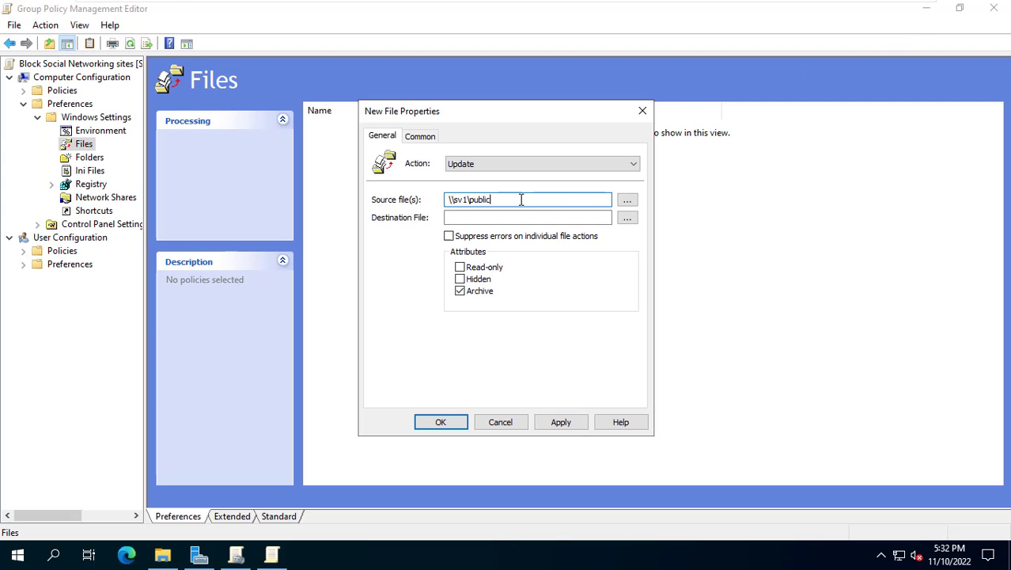
text(\)
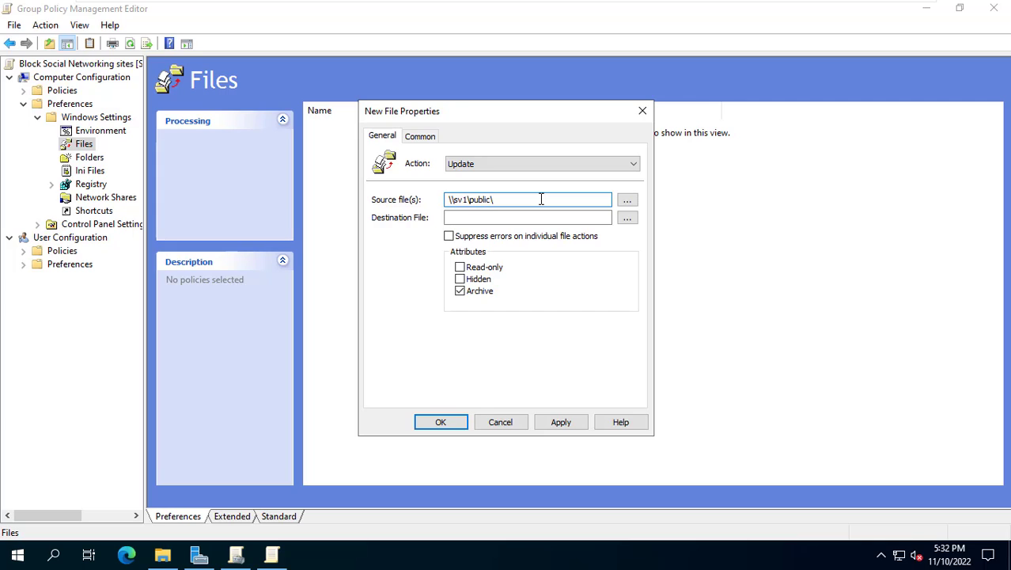
text(hosts)
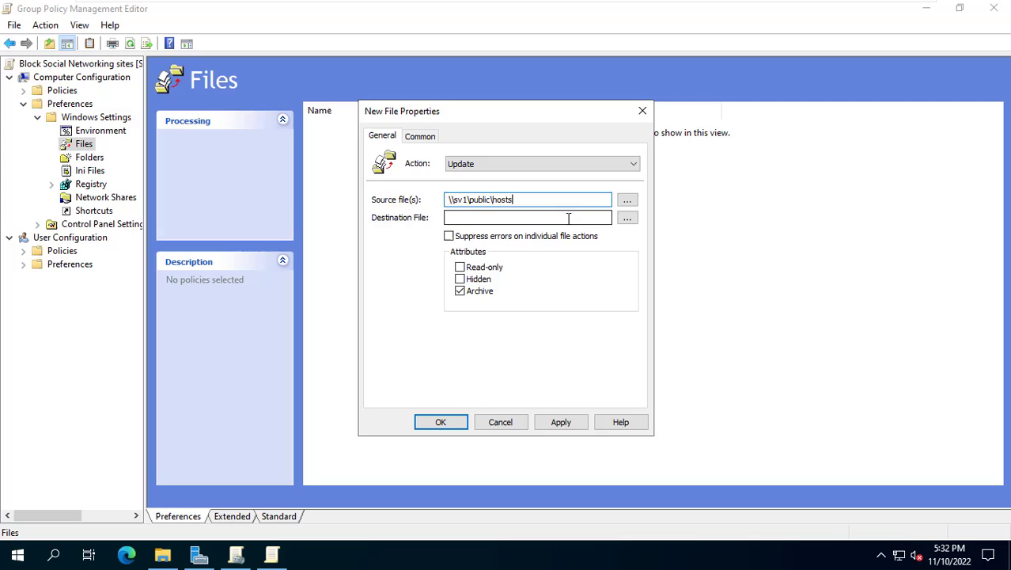
Set destination c:\windows\system32\drivers\etc\hosts and action Replace, and save the item
click(526, 217)
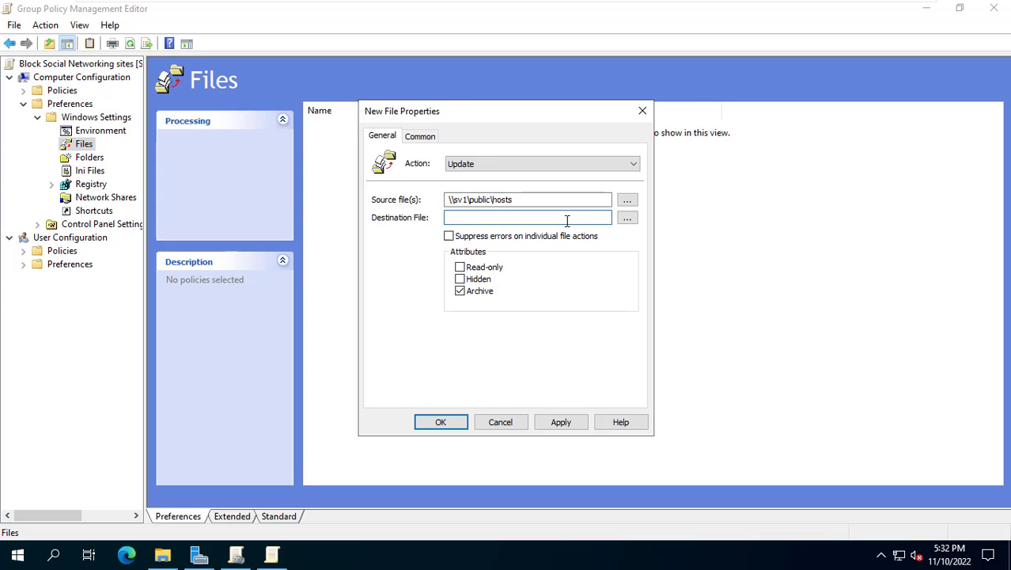
text(c:\windows\system)
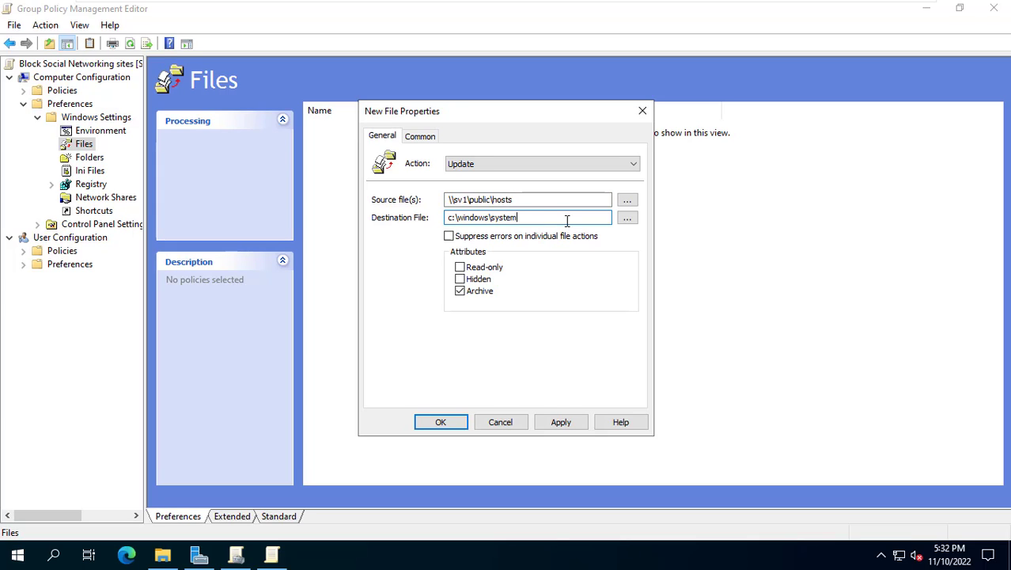
text(32\drivers\etc\ho)
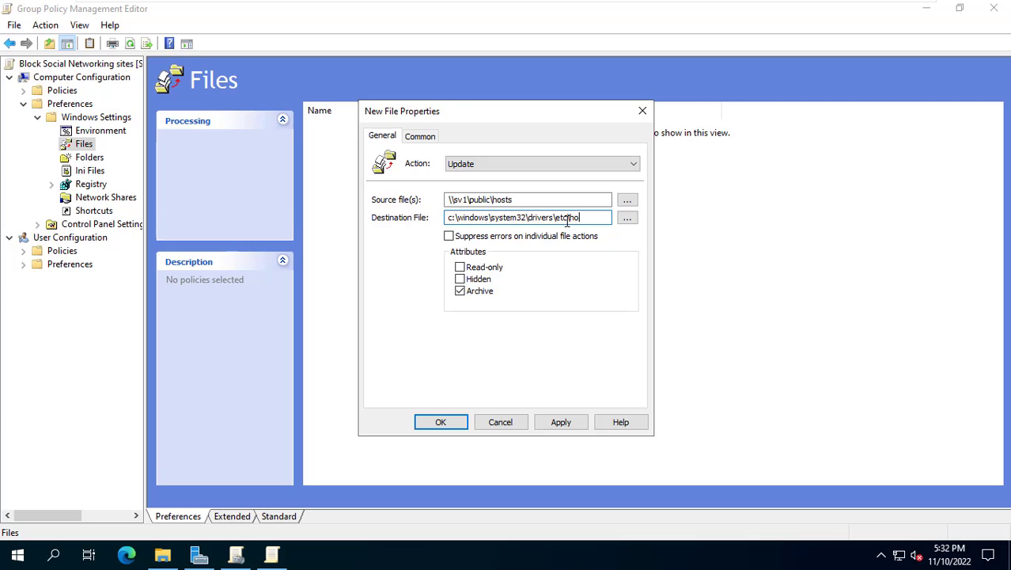
text(hosts)
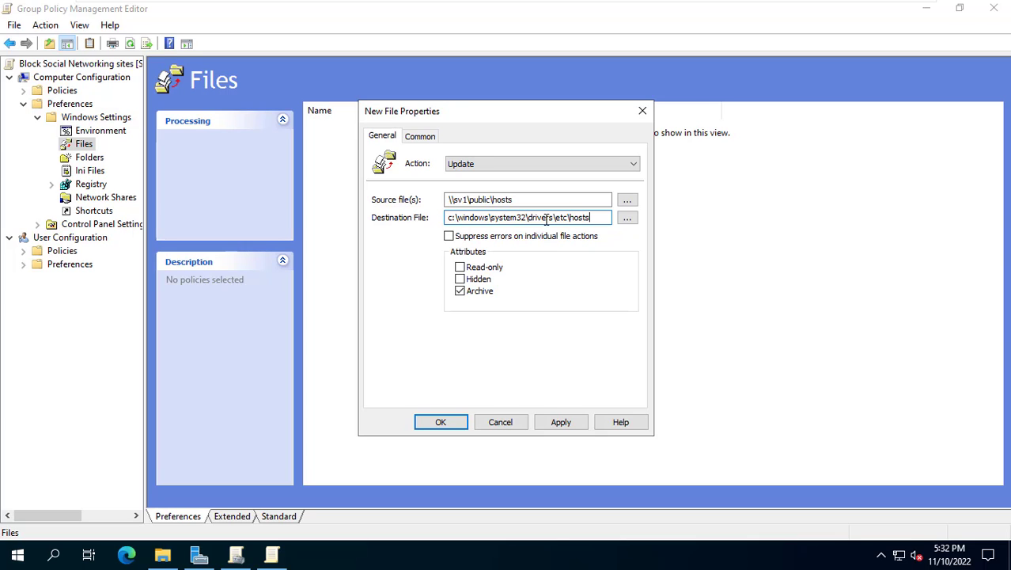
triple_click(520, 216)
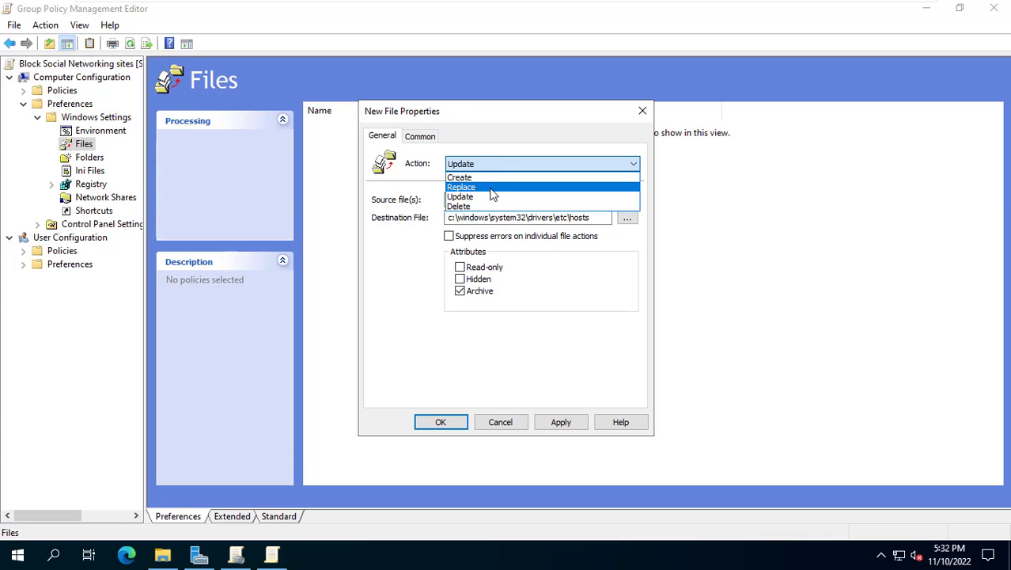
click(462, 187)
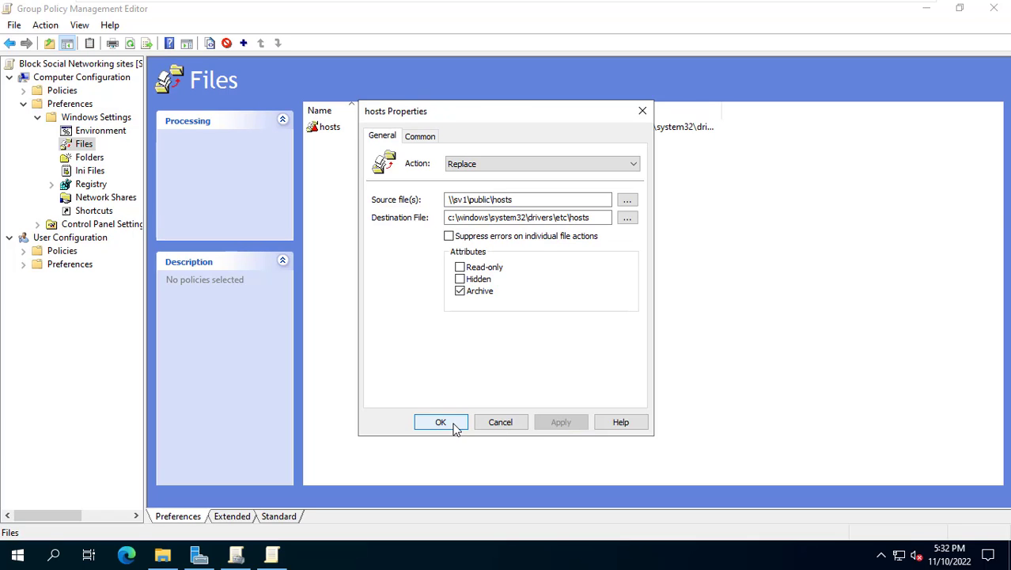
click(440, 421)
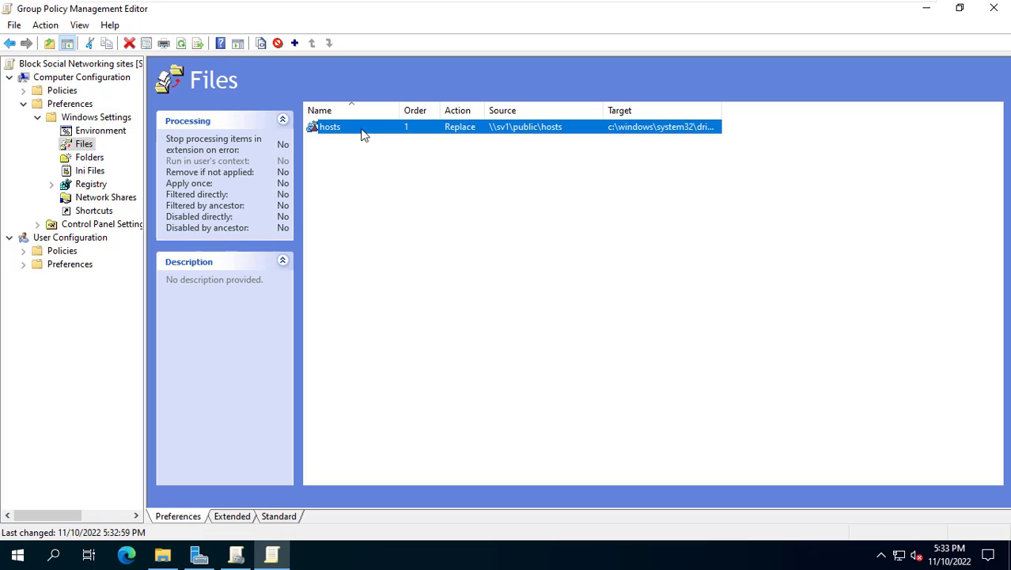
mouse_move(960, 40)
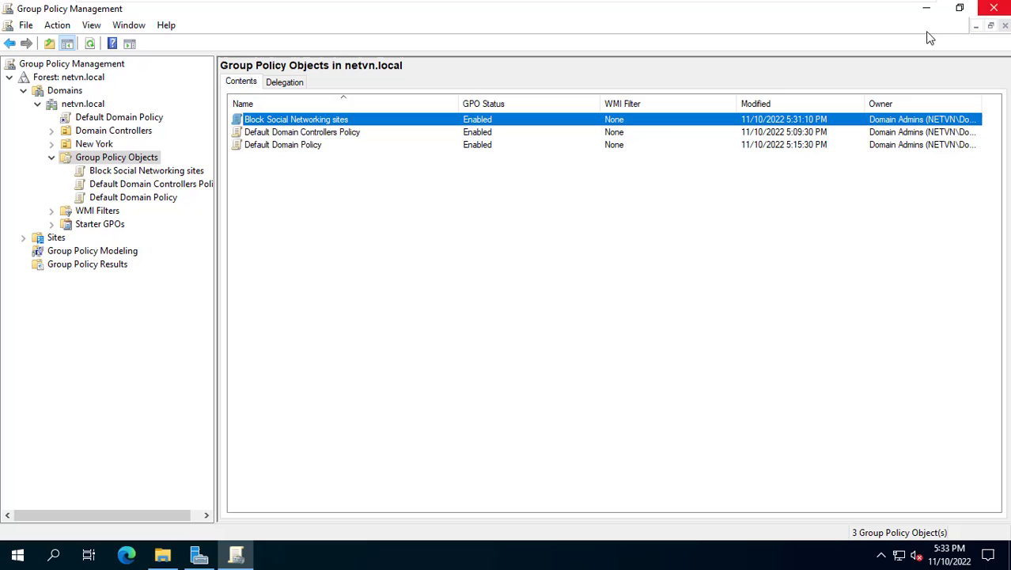
From the New York OU, link the existing 'Block Social Networking sites' GPO
click(95, 143)
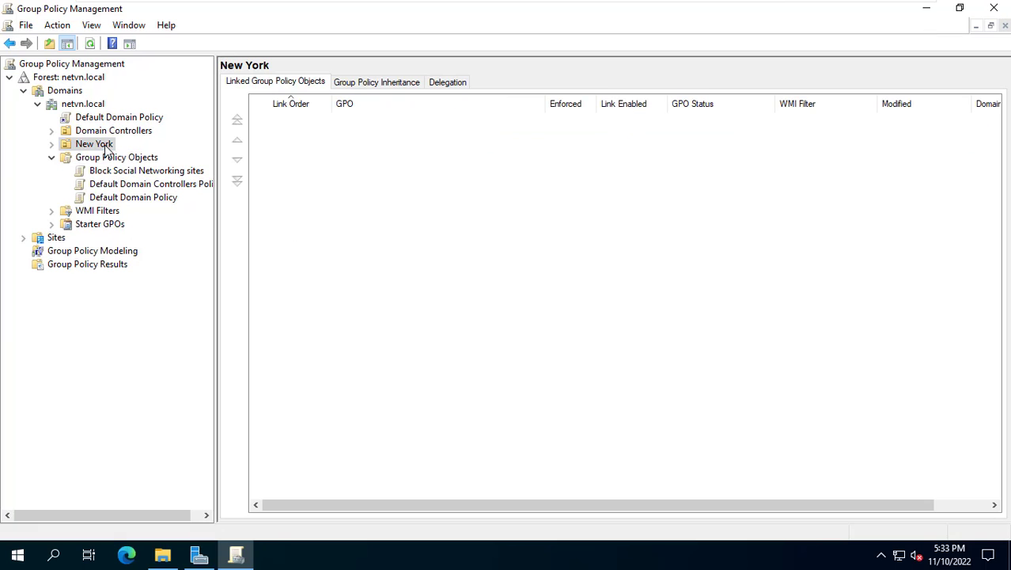
click(94, 143)
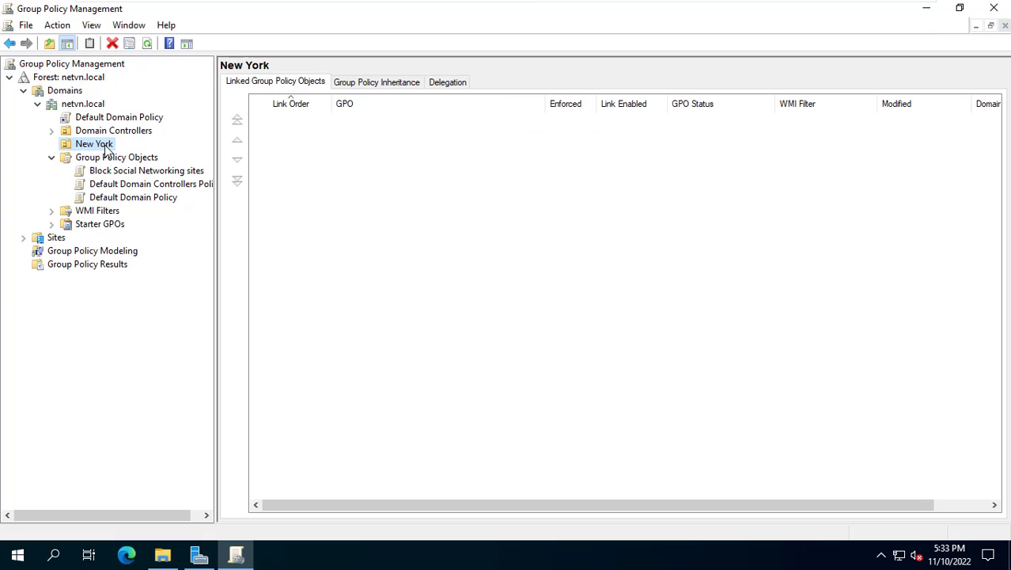
right_click(94, 143)
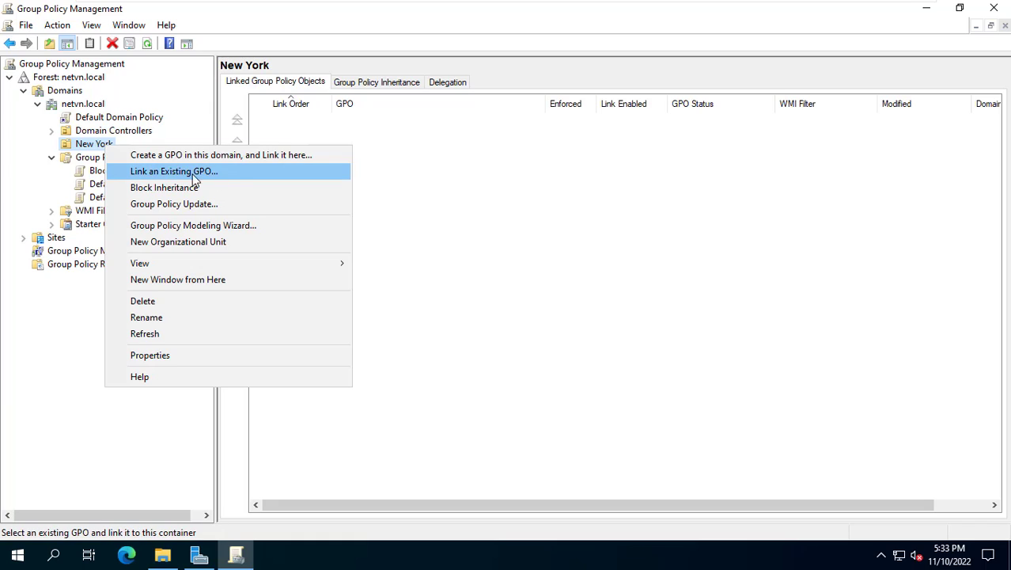
click(174, 171)
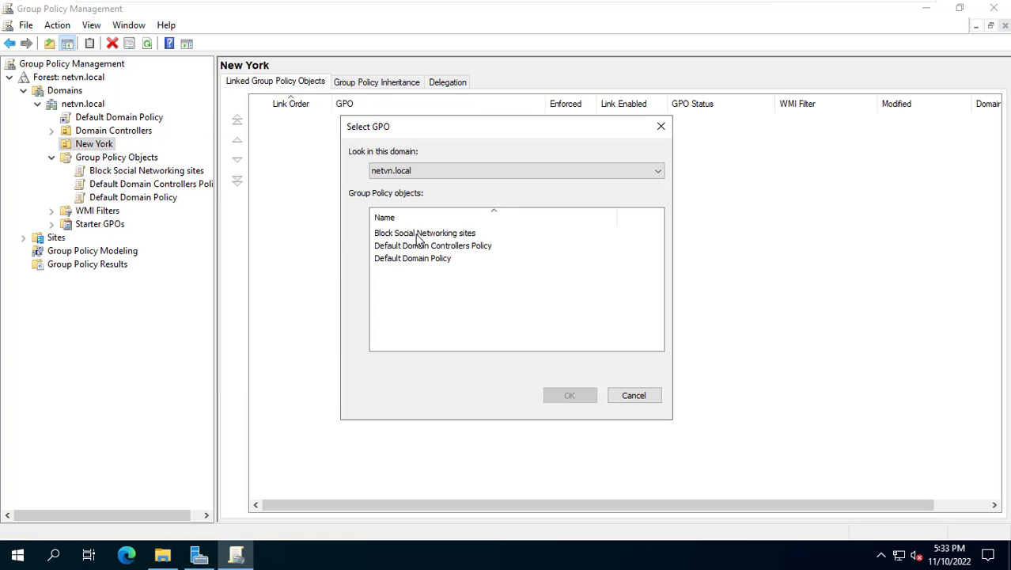
click(425, 232)
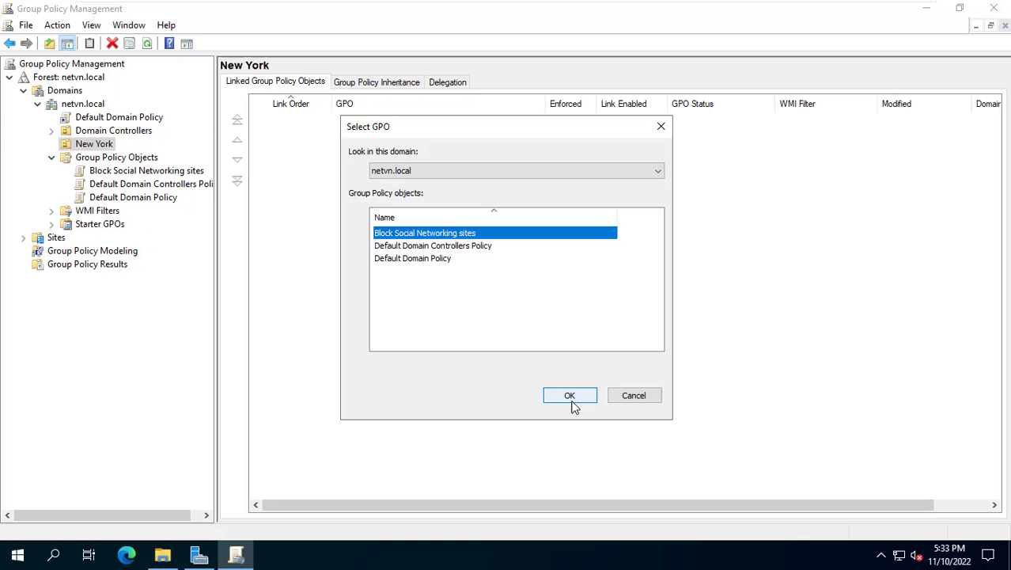
click(569, 395)
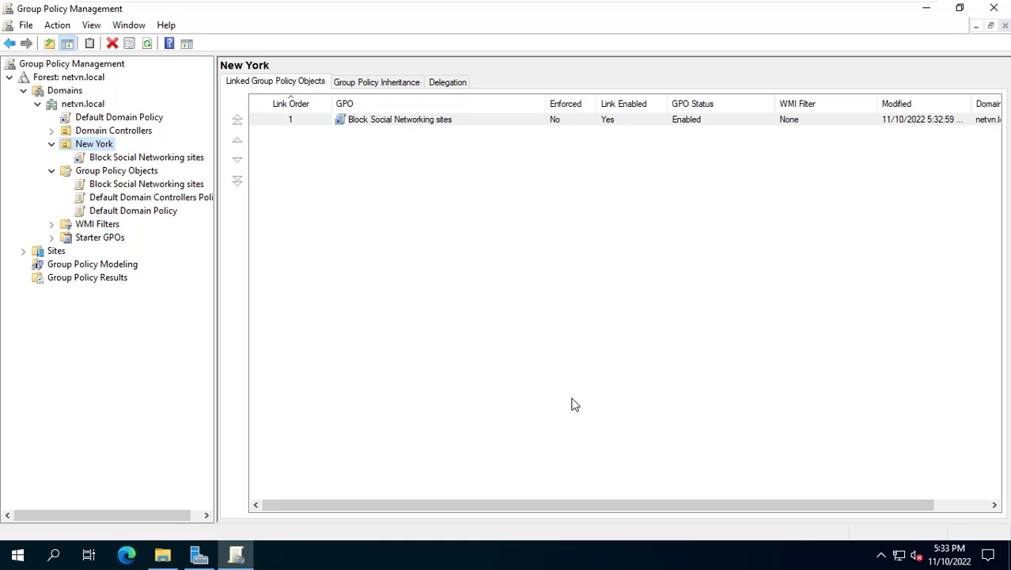
mouse_move(561, 375)
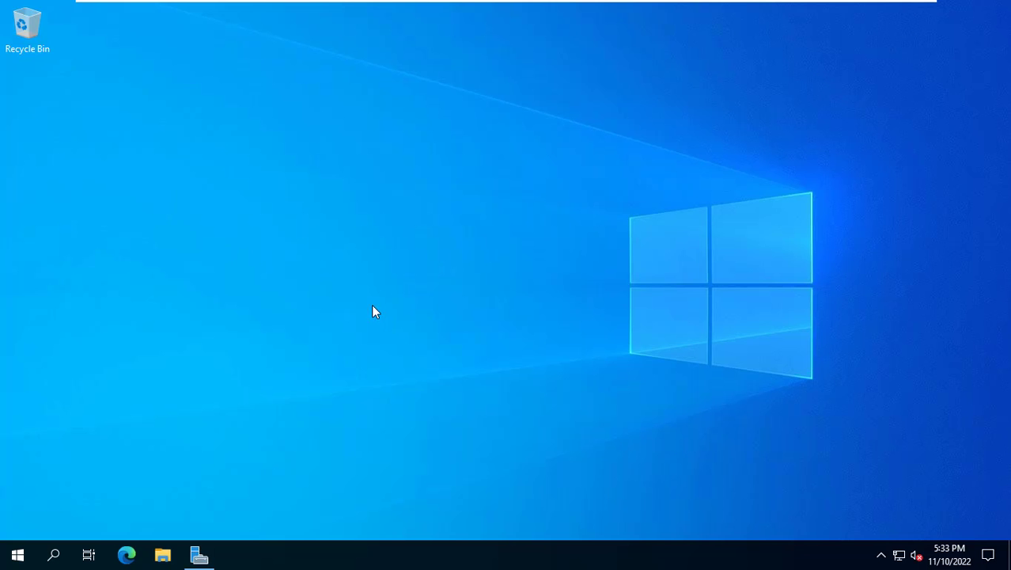
Launch cmd through Run and enter gpupdate /force at the prompt
right_click(16, 554)
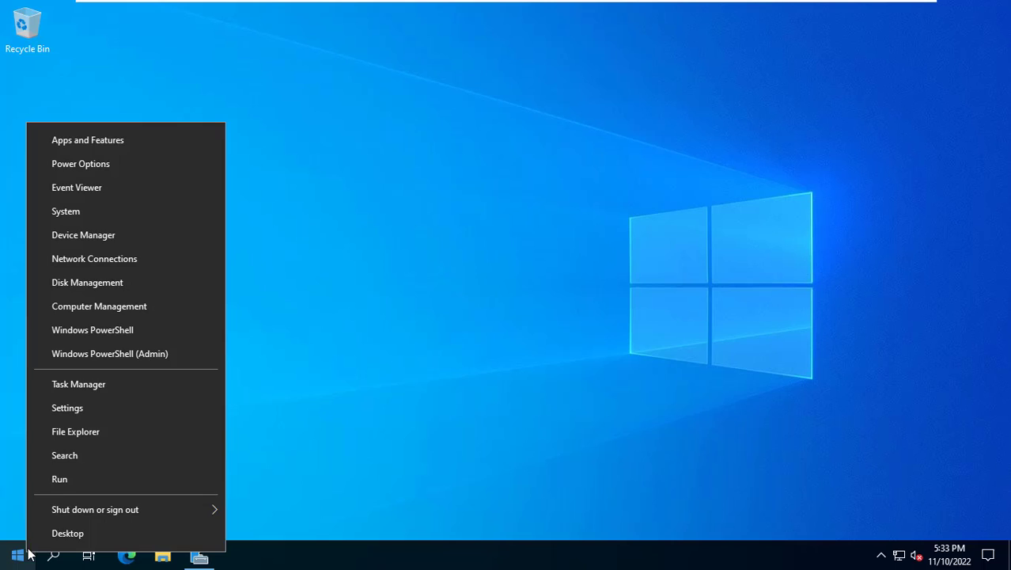
click(60, 479)
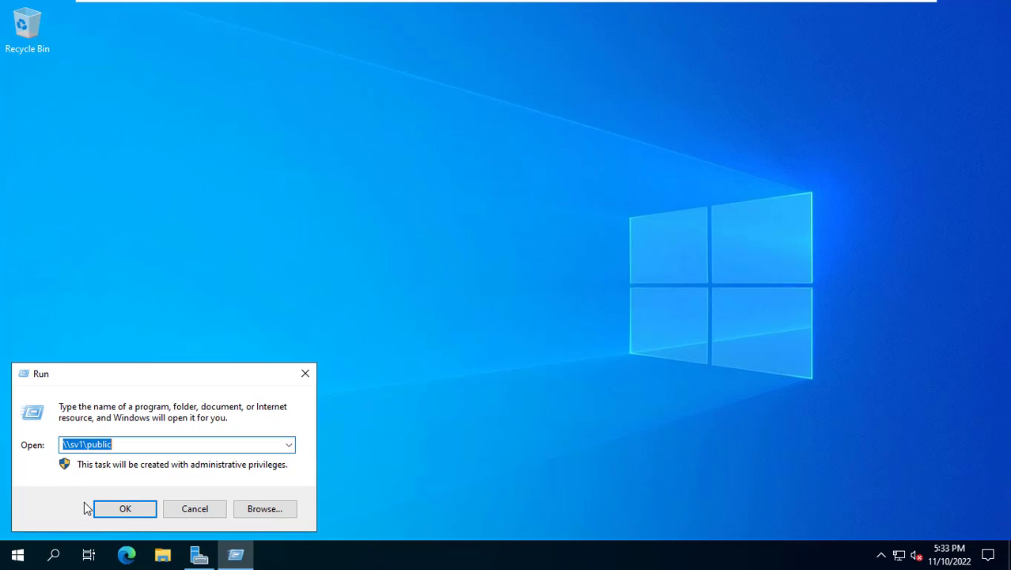
text(cmd)
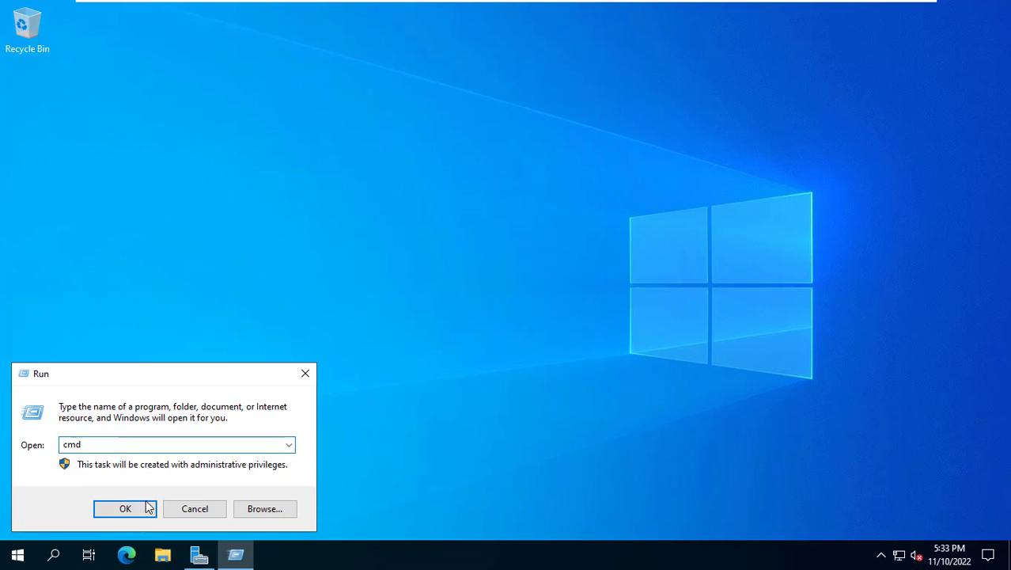
click(125, 508)
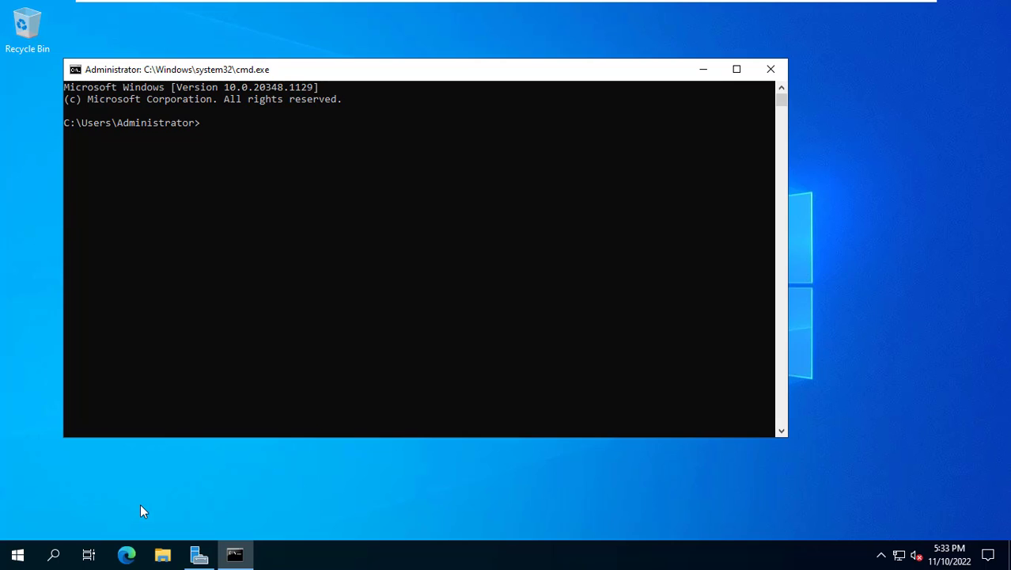
text(gpupdate /force)
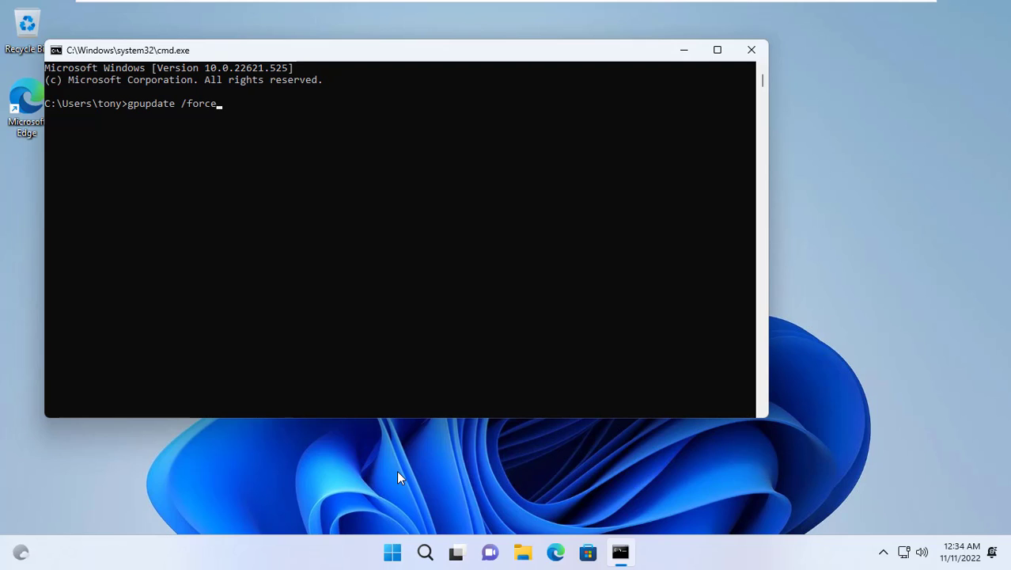
Run gpupdate /force and highlight the 'completed successfully' output
key(enter)
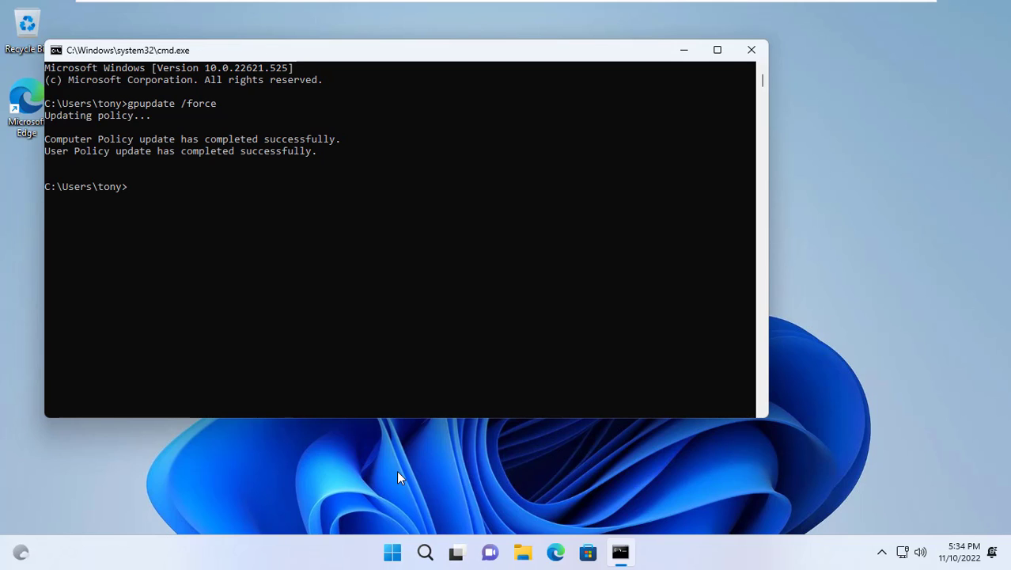
mouse_move(311, 157)
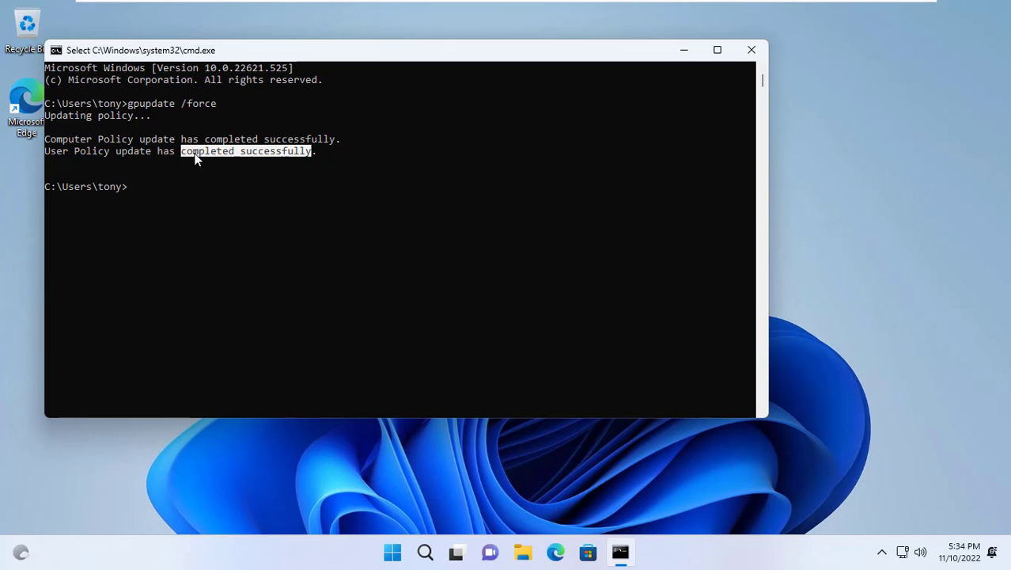
click(750, 50)
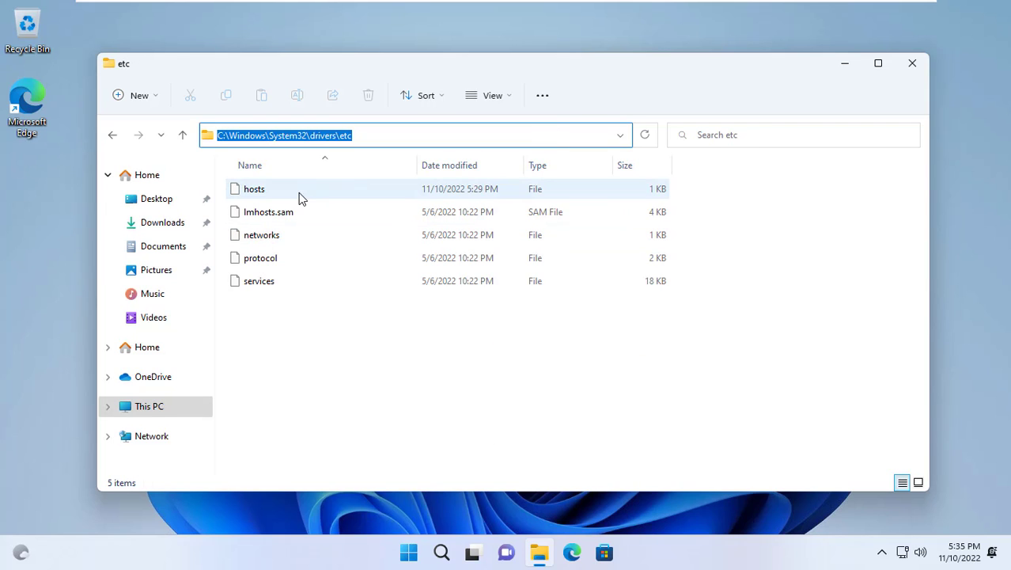
Open the hosts file in Notepad to review its 0.0.0.0 entries, then close it
double_click(253, 188)
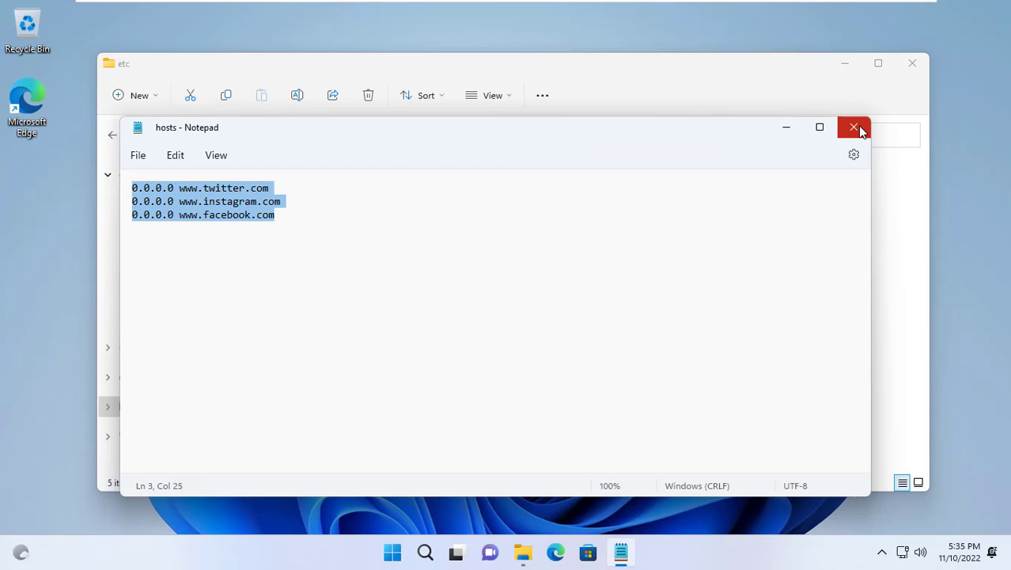
click(853, 127)
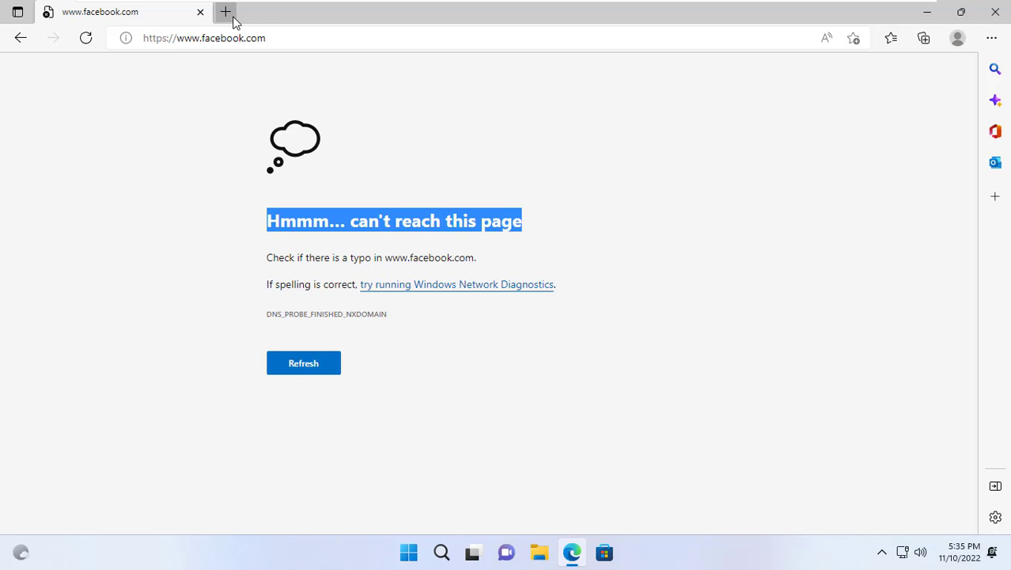
Type instagram into the new Edge tab's address bar
text(instagram)
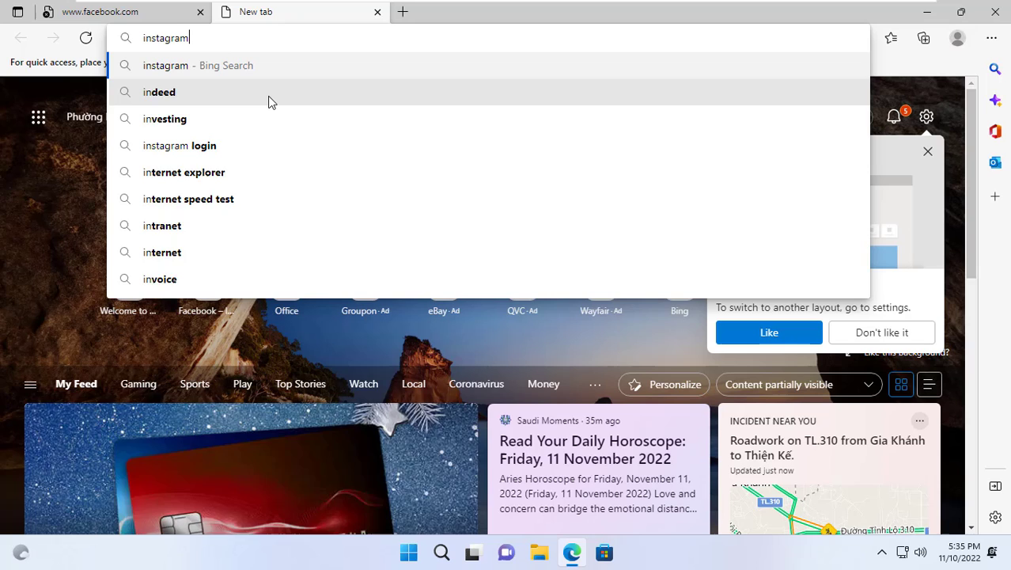